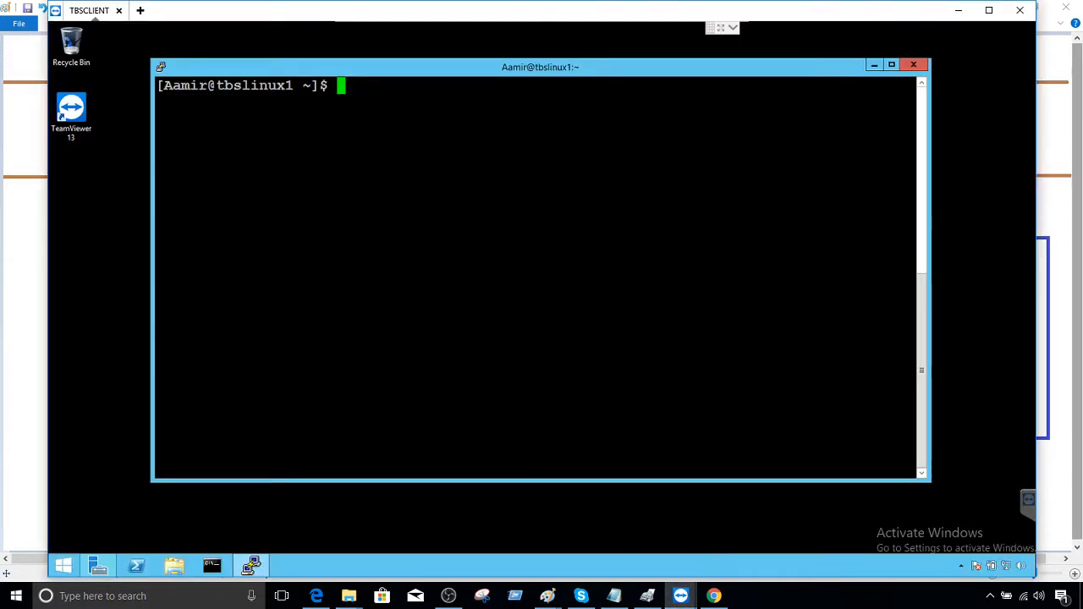
# - Log in to MariaDB as root with mysql -u root -p and run show databases
pyautogui.write('m')
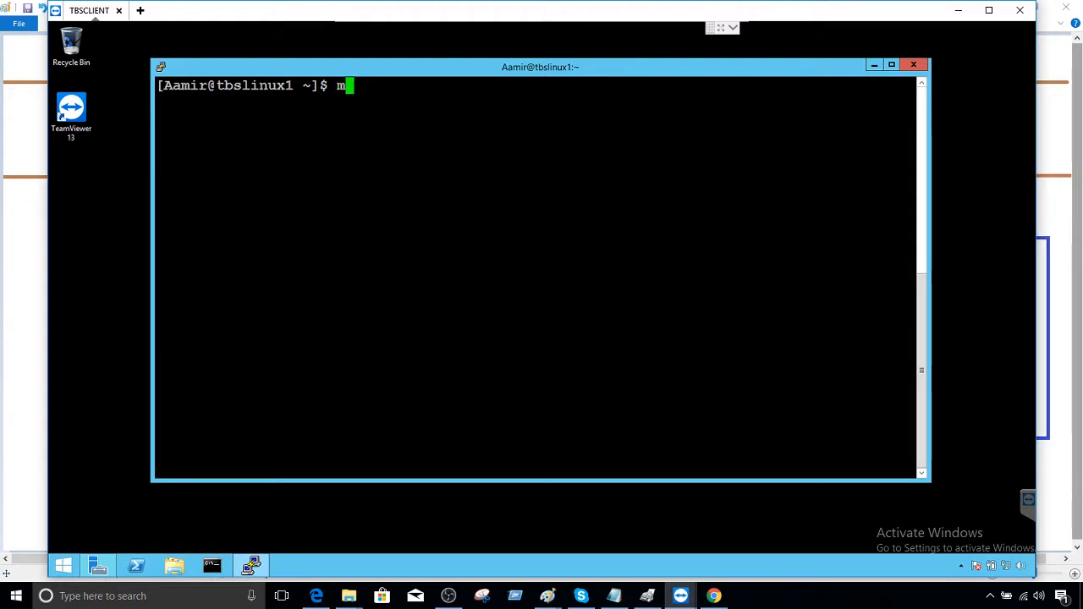
pyautogui.write('ysql -')
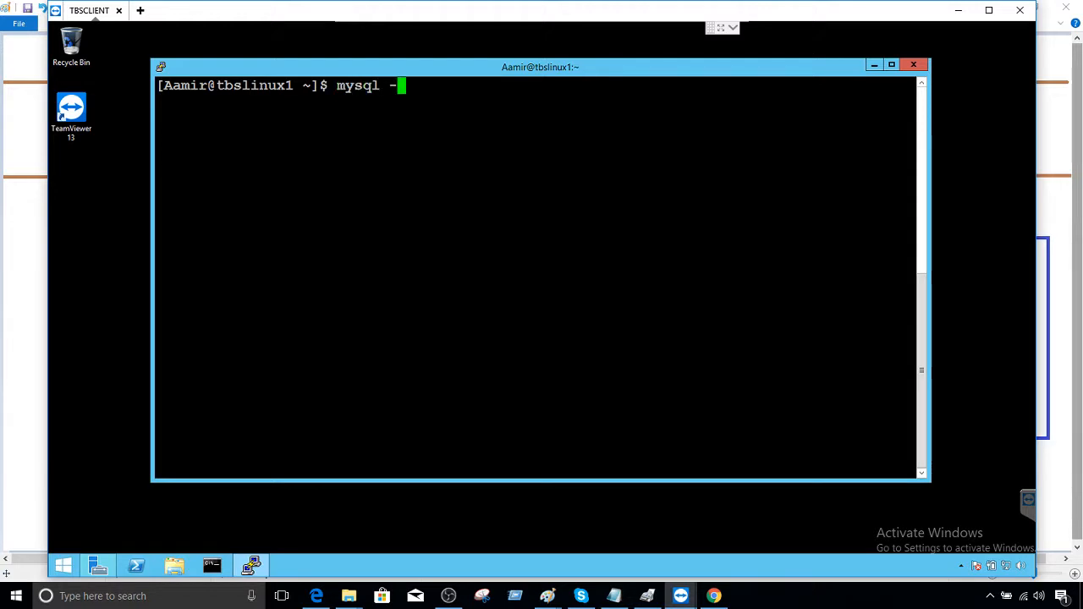
pyautogui.write('u root -p')
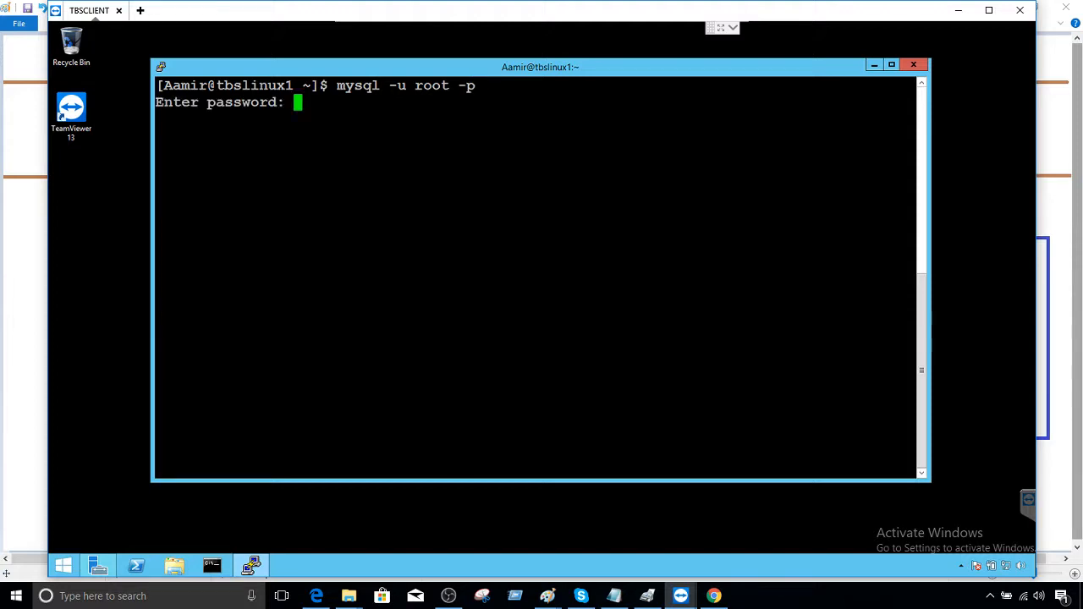
pyautogui.write('show databases;')
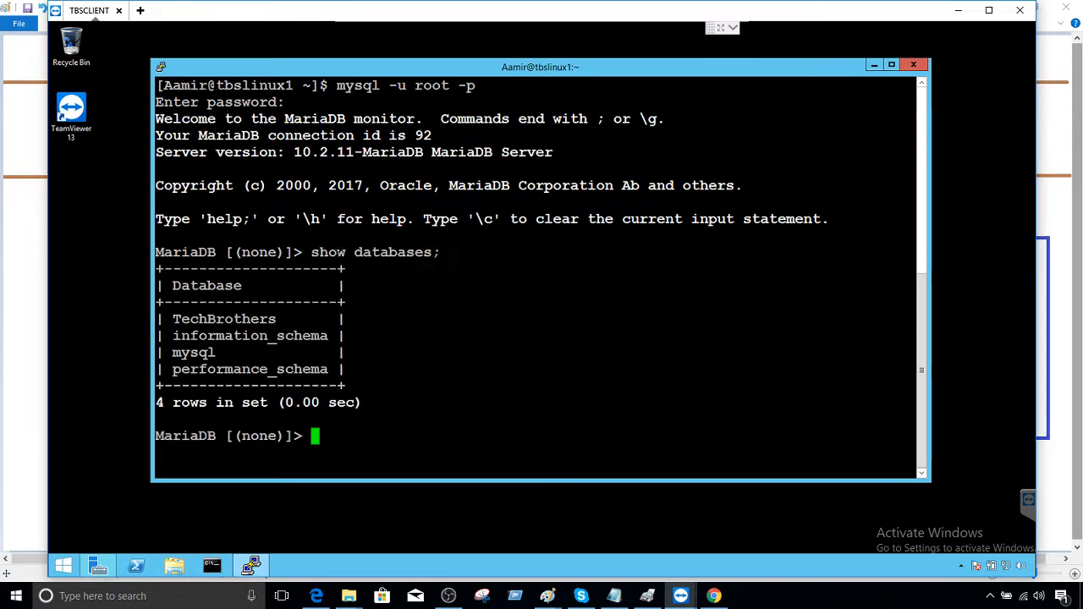
pyautogui.doubleClick(224, 318)
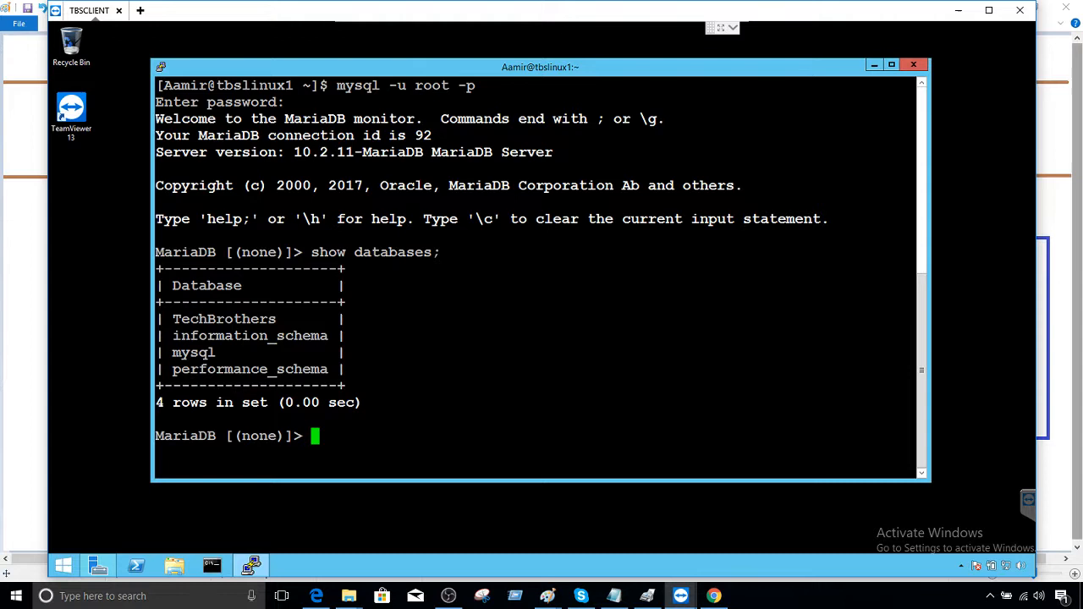
# - Switch to the TechBrothers database and list its tables
pyautogui.write('use')
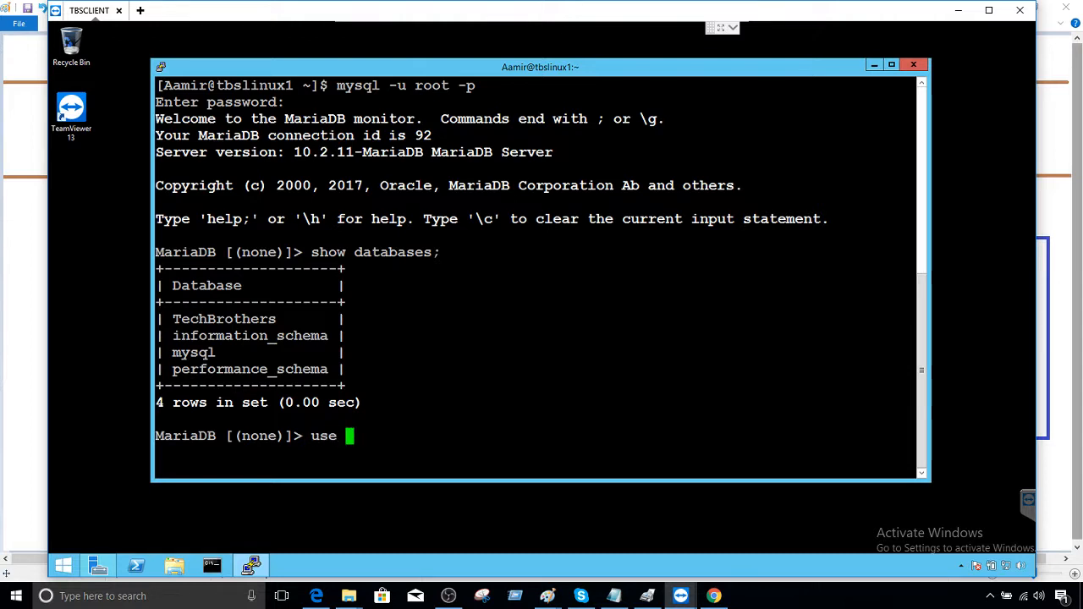
pyautogui.write('TechBrothers;')
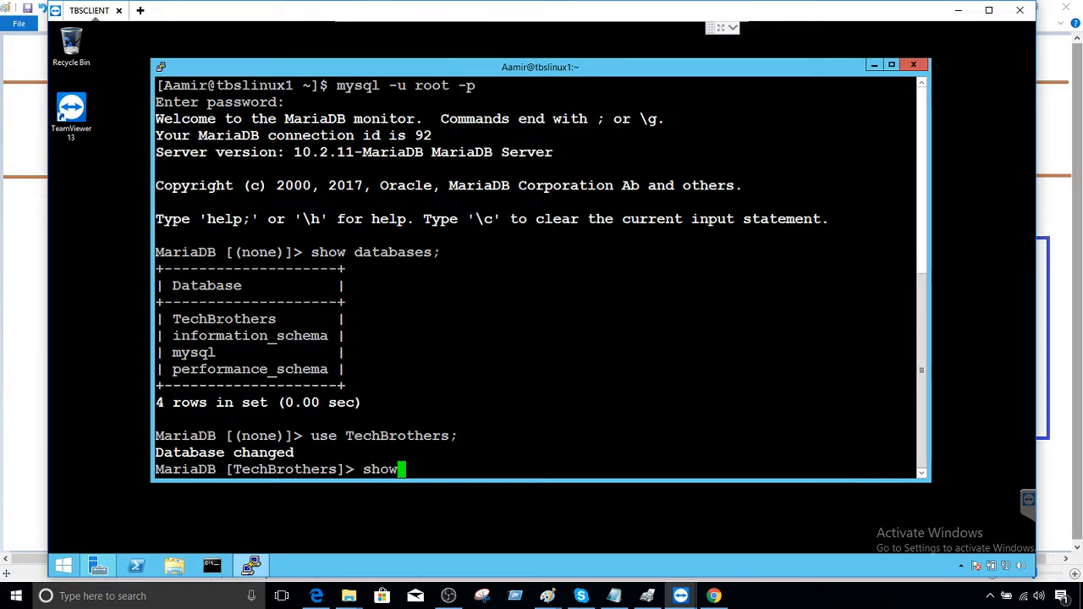
pyautogui.write('tables;')
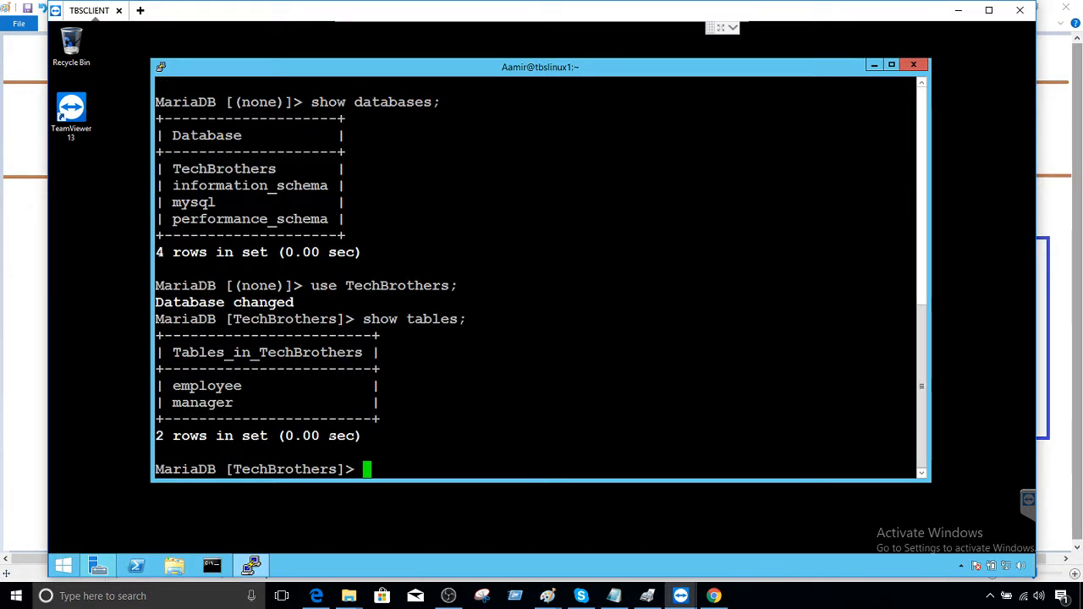
pyautogui.doubleClick(206, 386)
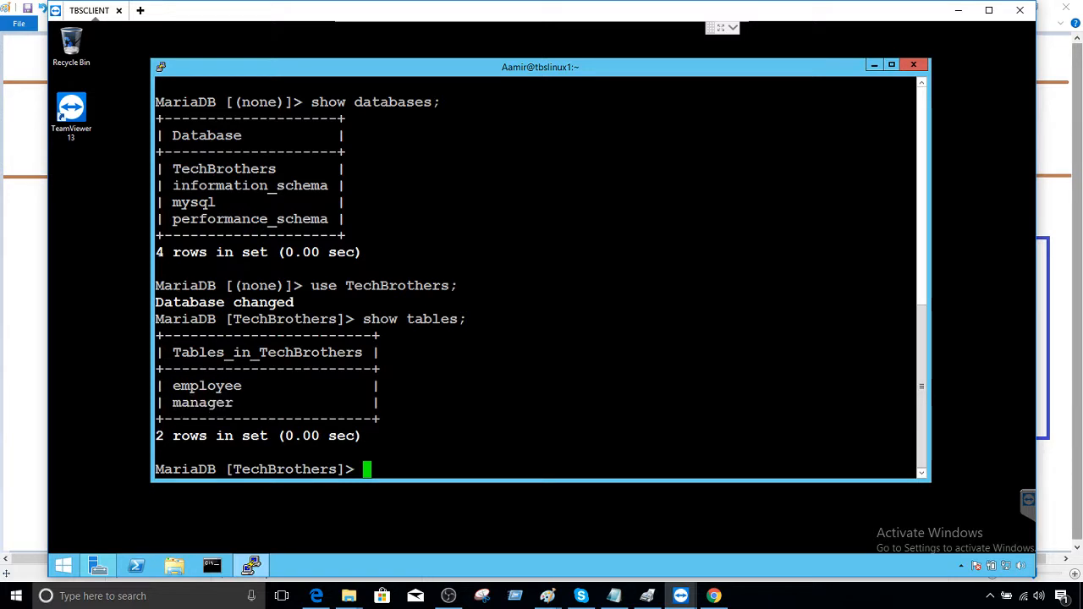
# - Query host and user from mysql.user to list existing accounts
pyautogui.write('select ho')
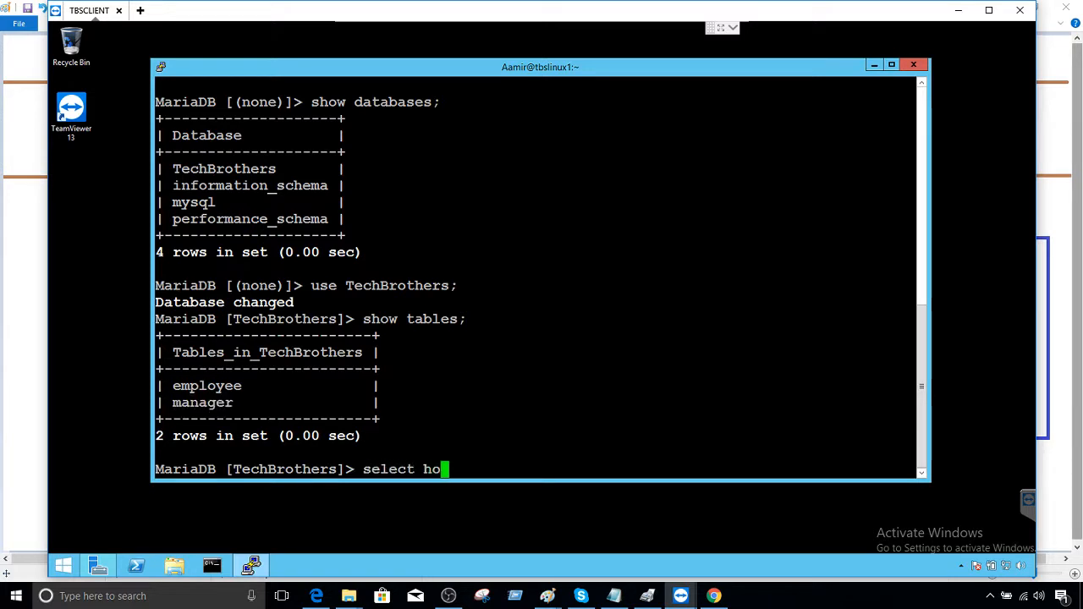
pyautogui.write('st, user fro')
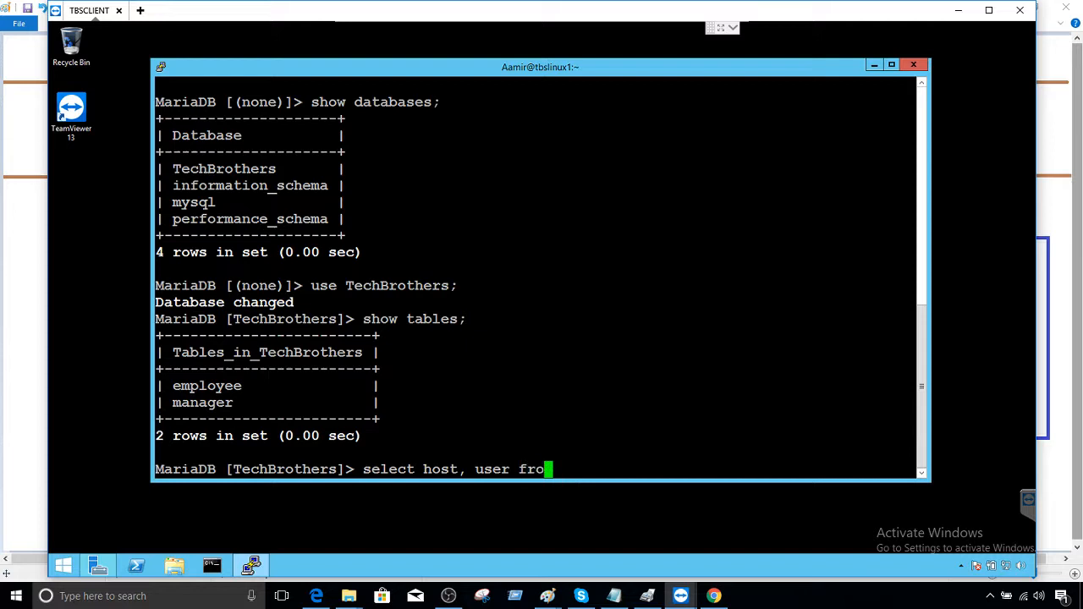
pyautogui.write('m mysql.user;')
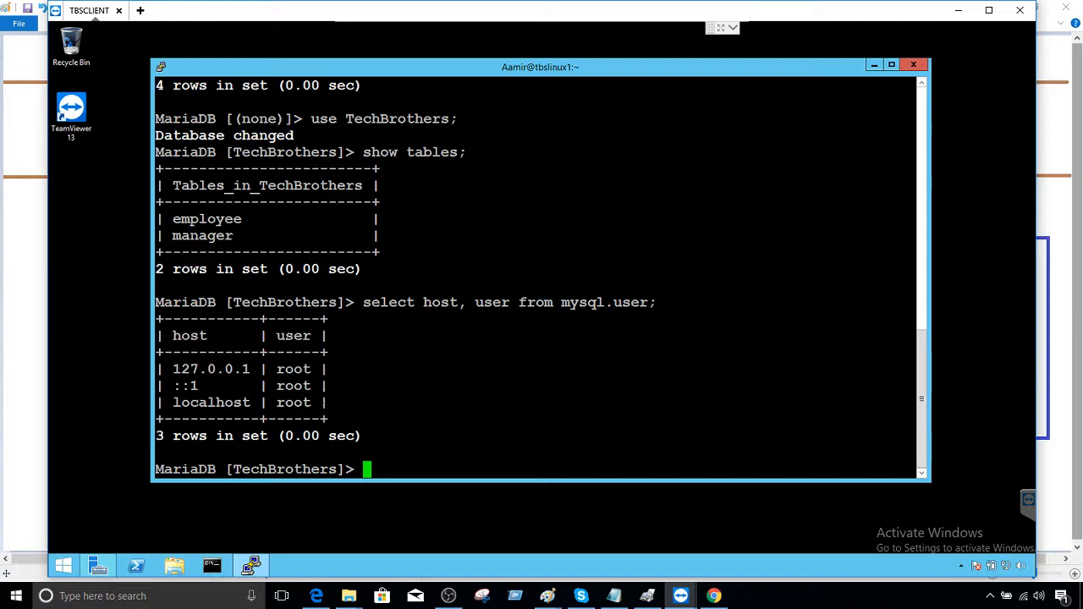
pyautogui.write('CREATE')
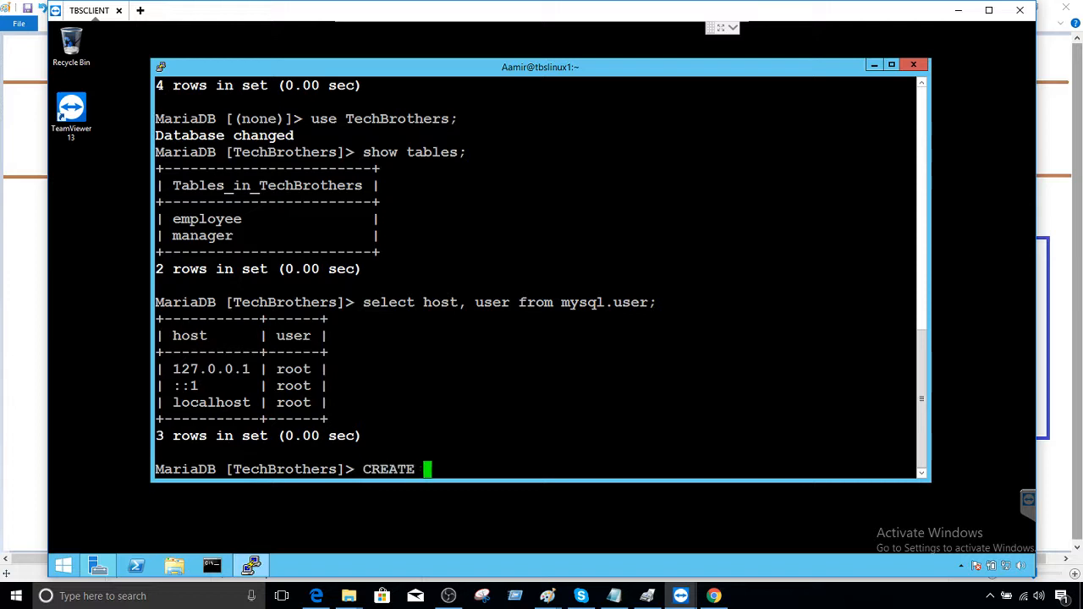
pyautogui.write('USER')
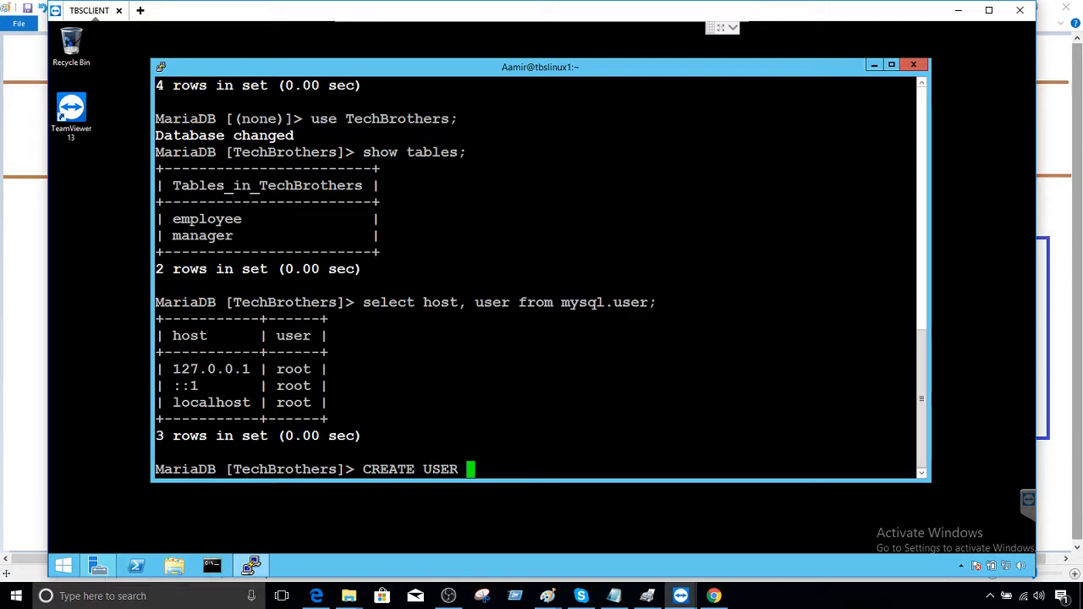
pyautogui.write("'TB")
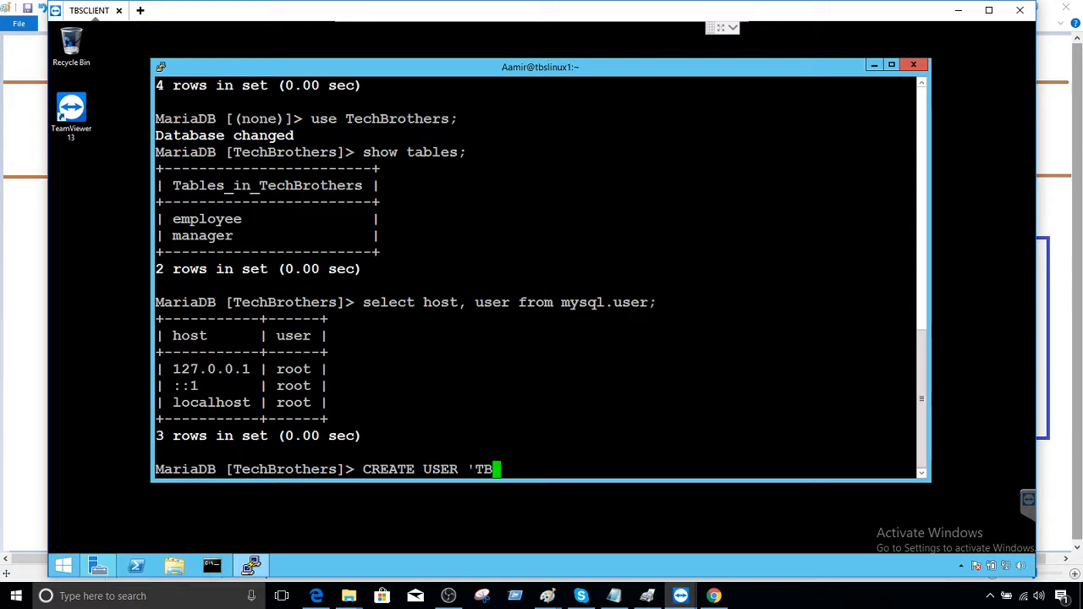
pyautogui.write("'@'L")
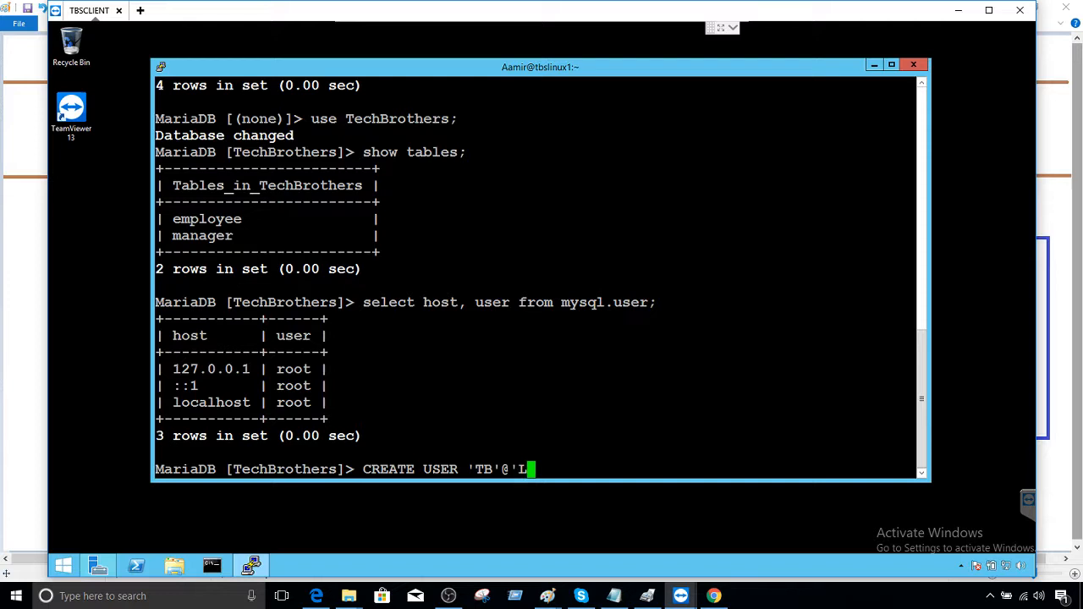
pyautogui.write("ocalhost' identifie")
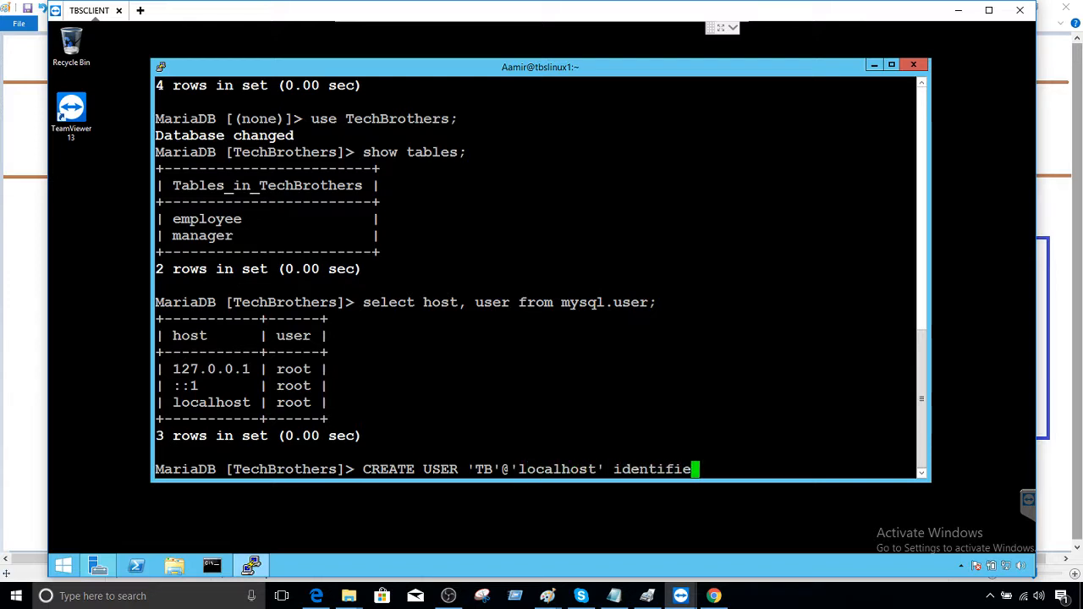
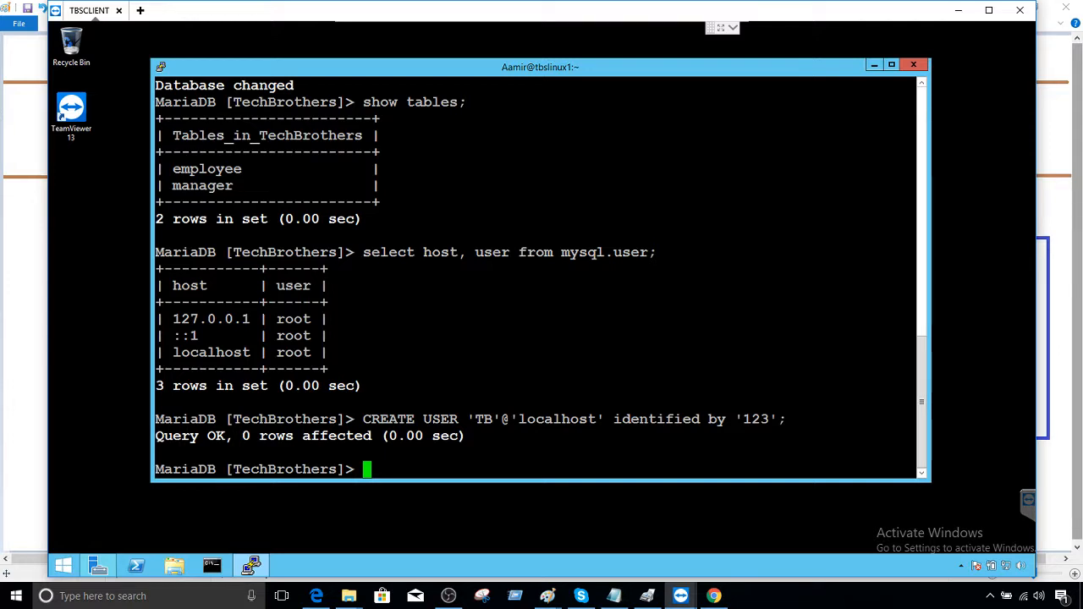
pyautogui.doubleClick(207, 169)
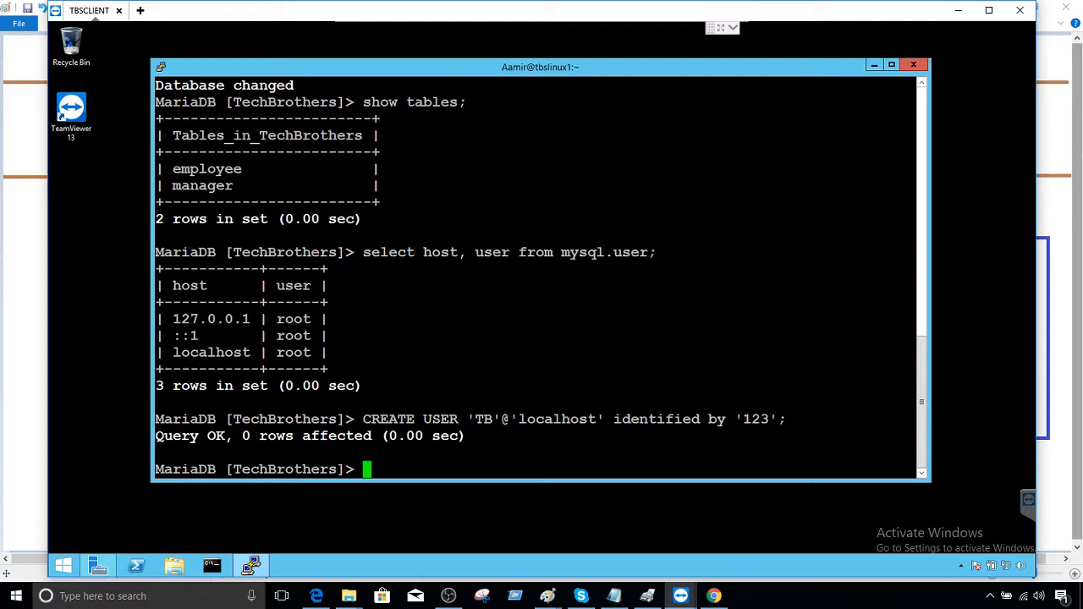
# - Grant UPDATE, SELECT on TechBrothers.employee to 'TB'@'localhost'
pyautogui.write('GRANT')
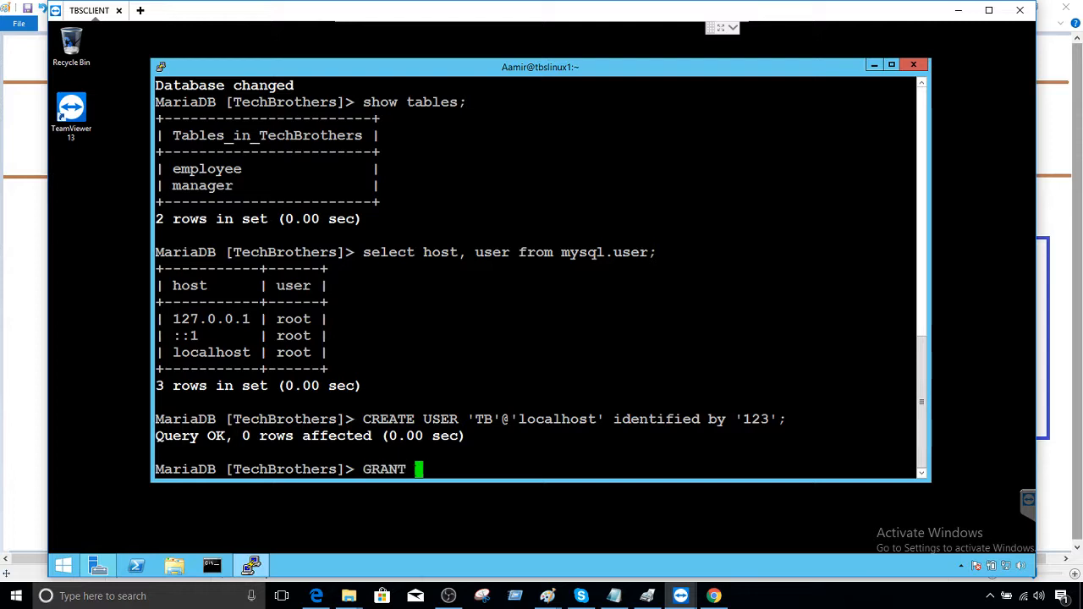
pyautogui.write('UPDATE,')
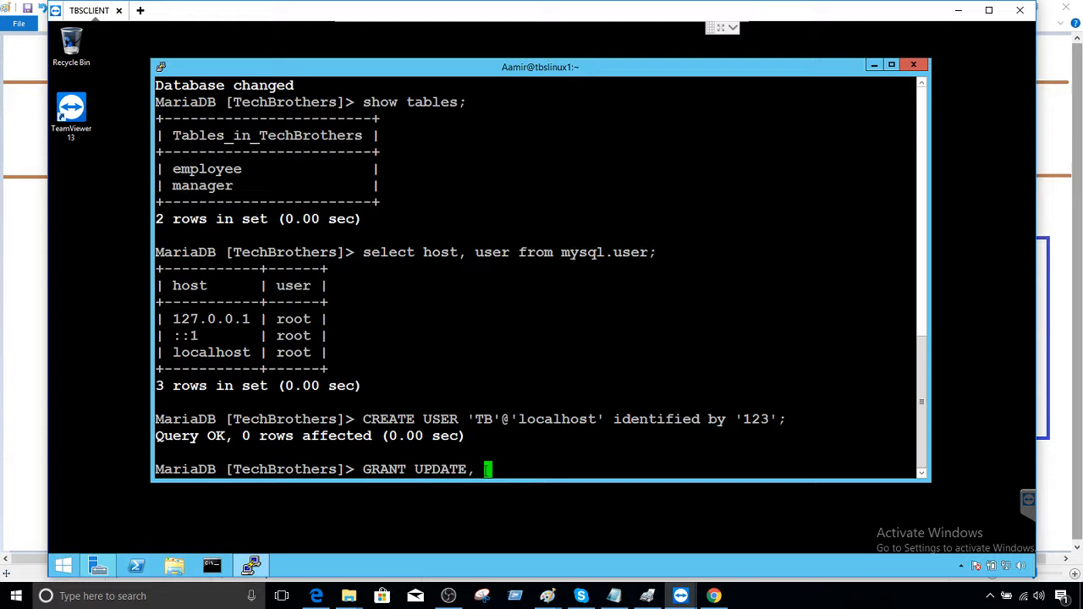
pyautogui.write('SELECT ON')
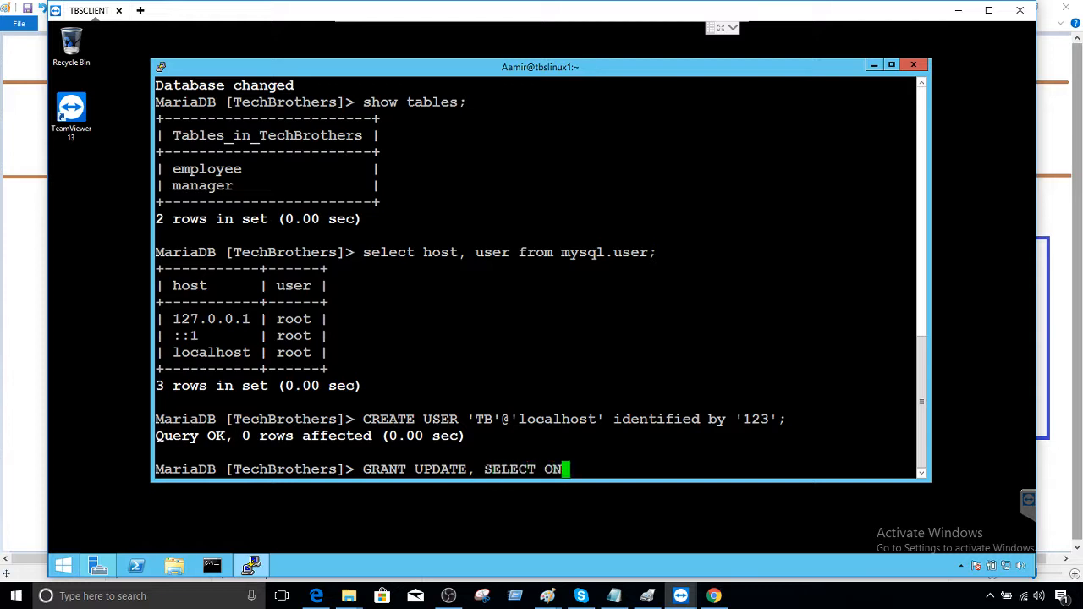
pyautogui.write('TechB')
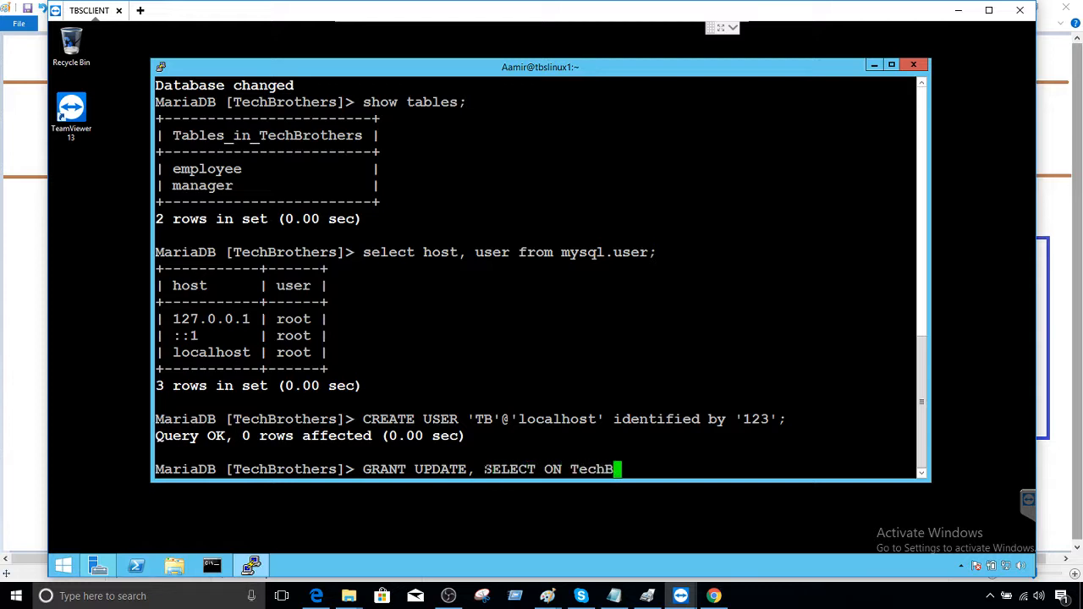
pyautogui.write('rother.')
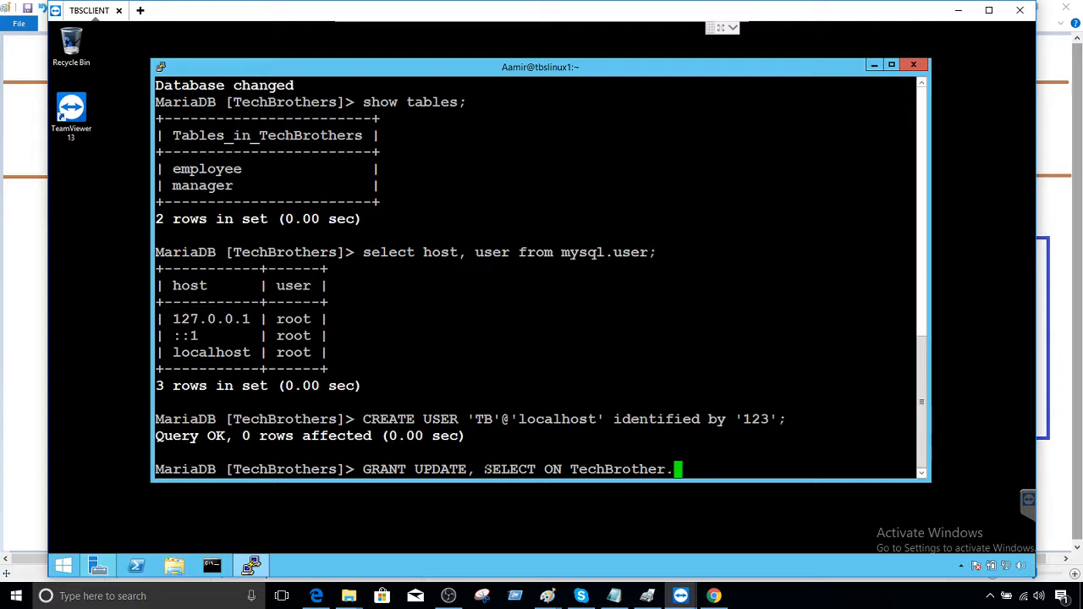
pyautogui.write('.employee TO')
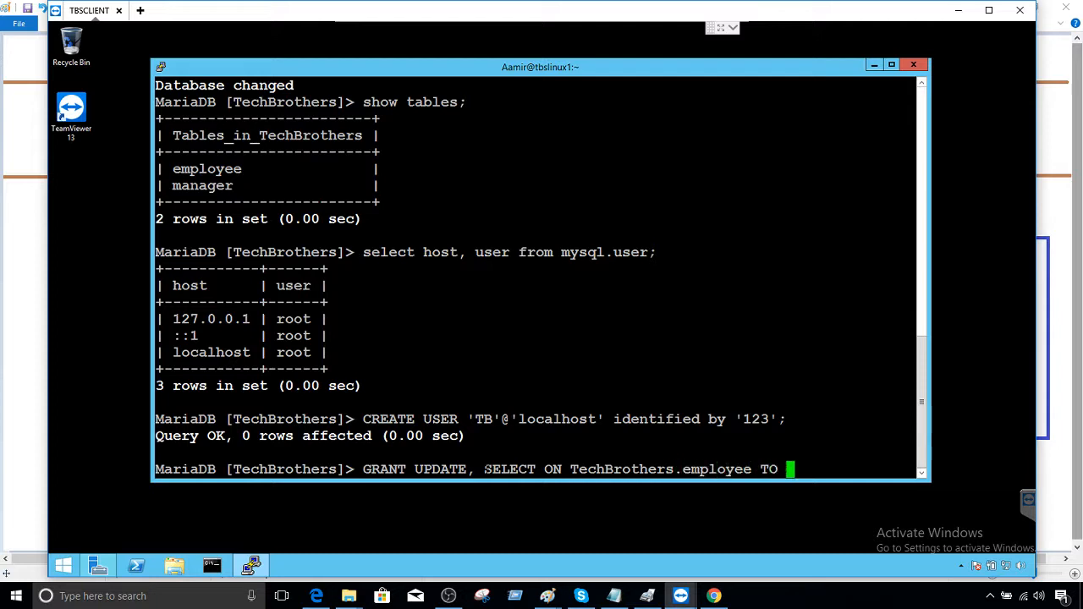
pyautogui.write("'TB'")
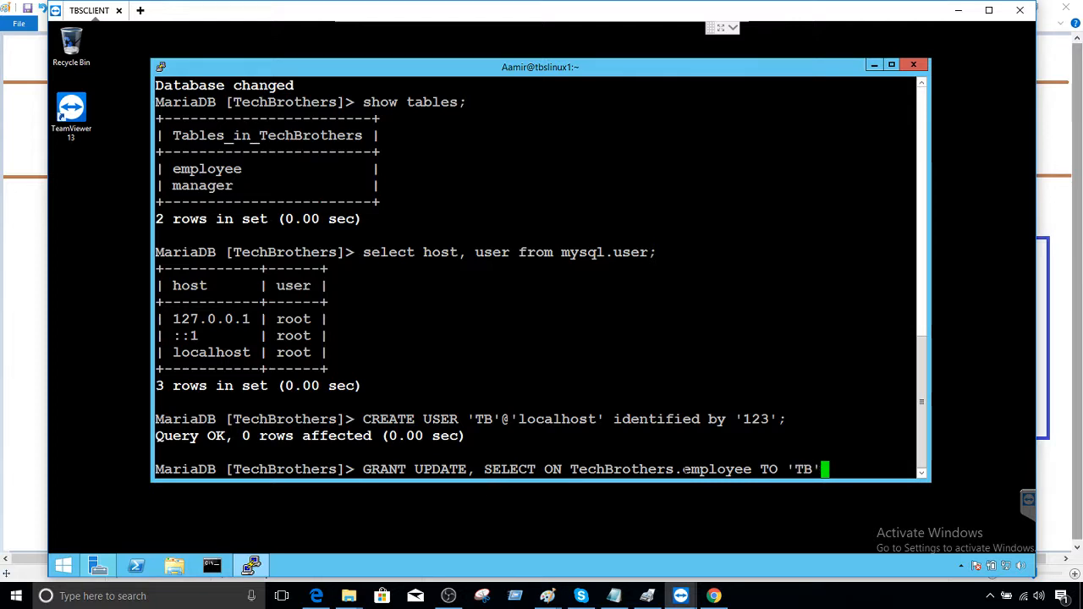
pyautogui.doubleClick(622, 470)
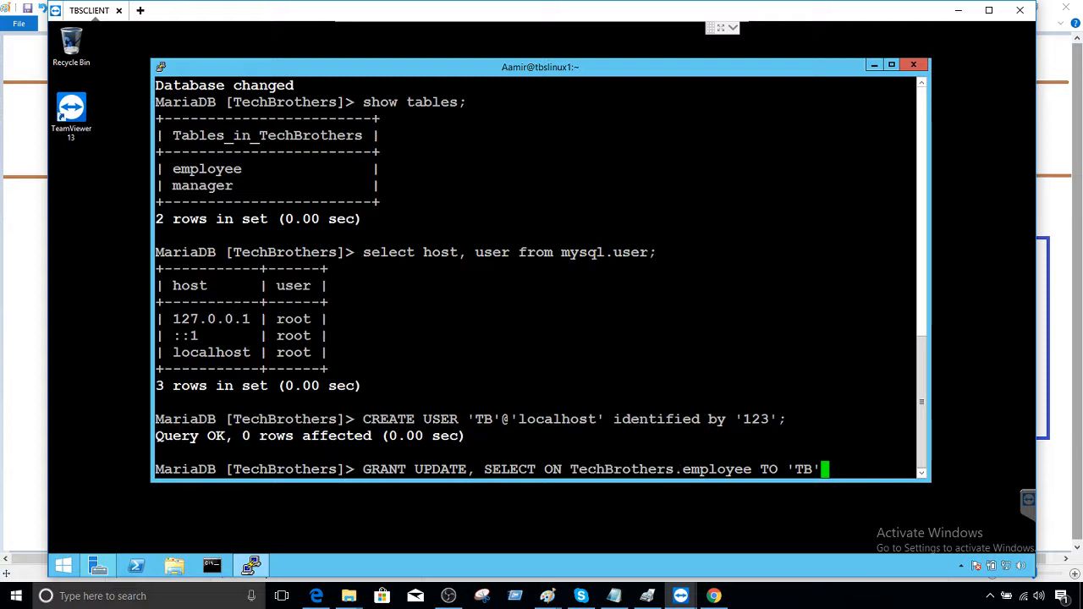
pyautogui.doubleClick(643, 469)
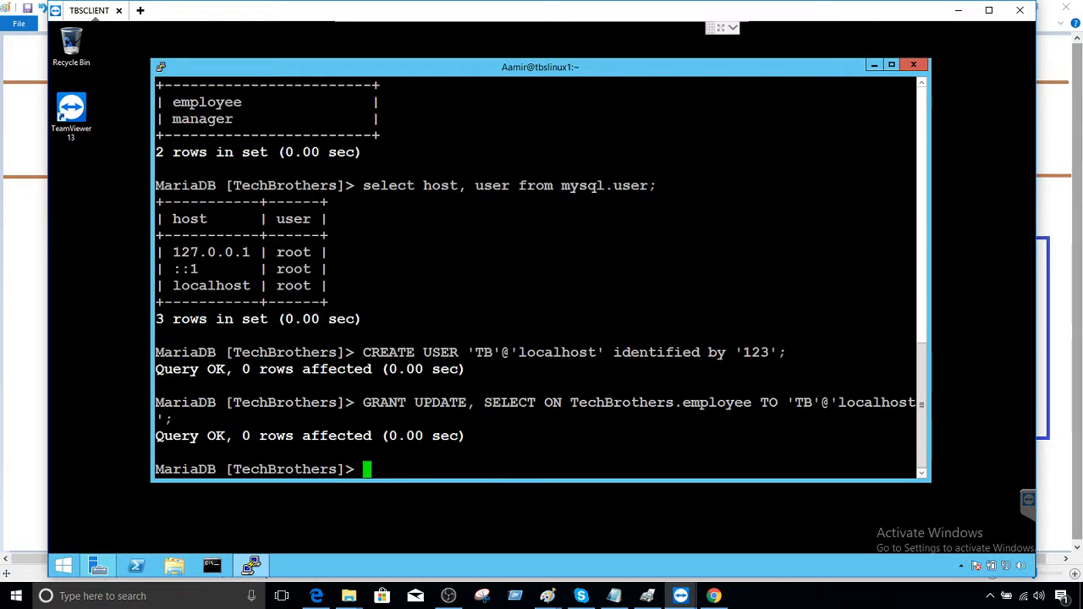
# - Exit, log in with mysql -u TB -p, and run show databases
pyautogui.write('exit')
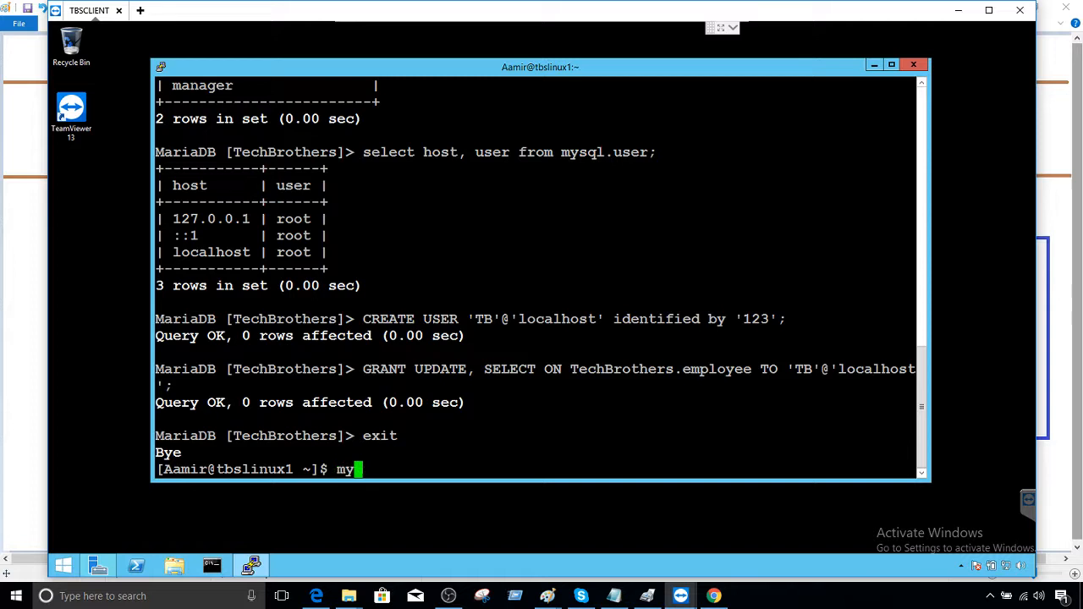
pyautogui.write('sql -u TB -p')
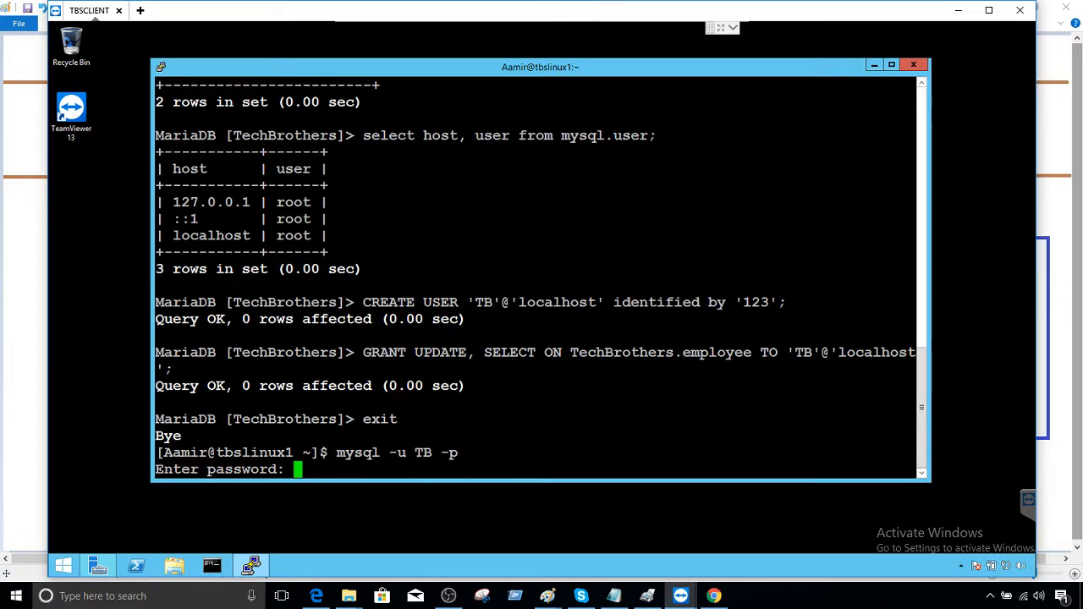
pyautogui.press('enter')
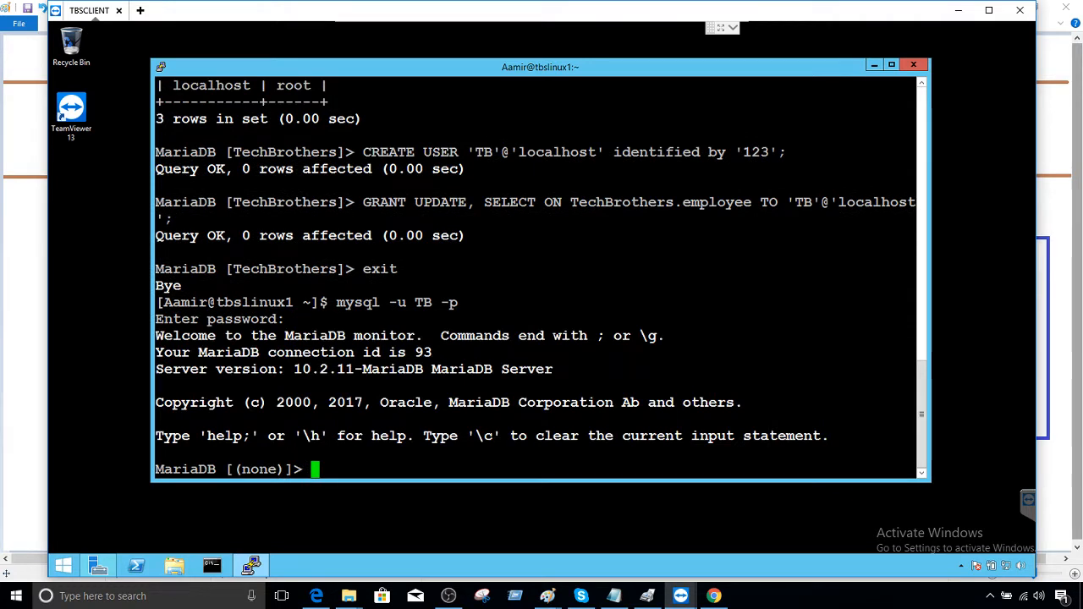
pyautogui.write('show daabases;')
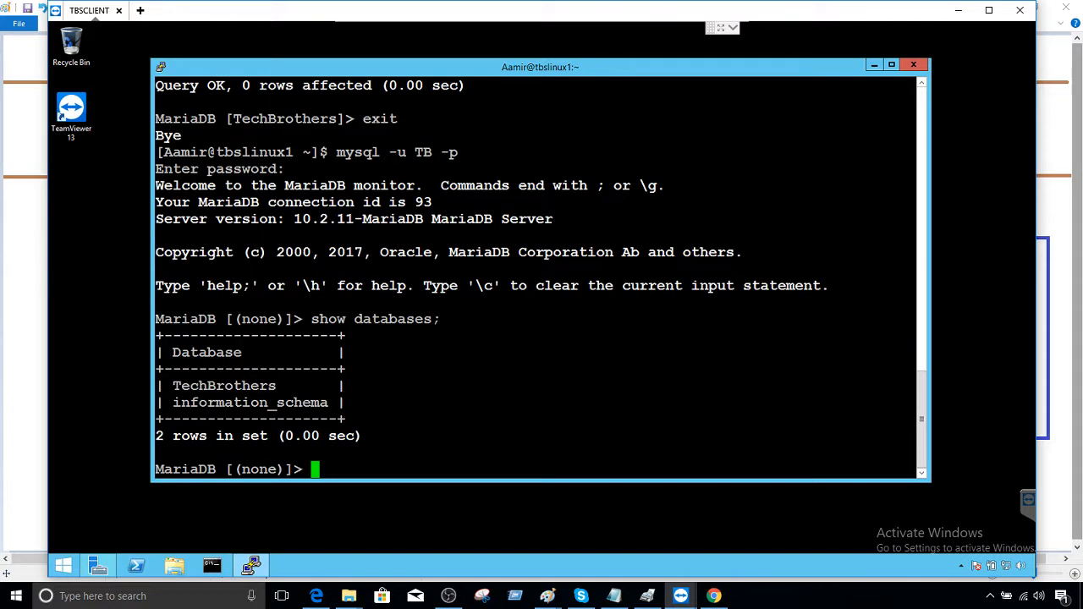
# - Use TechBrothers, show tables, and select all rows from employee as TB
pyautogui.doubleClick(224, 385)
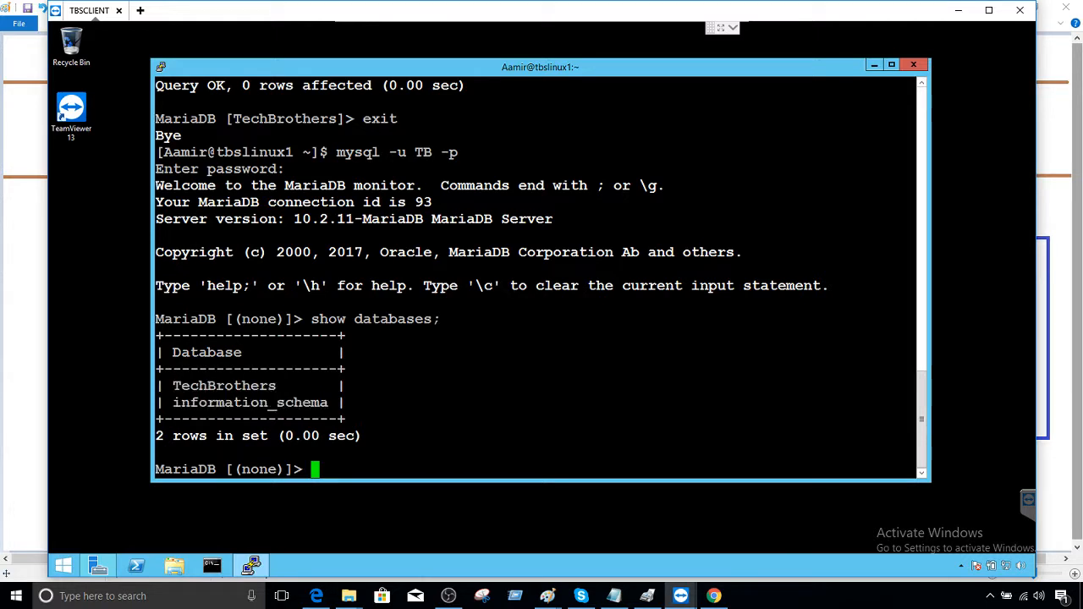
pyautogui.write('use TEch')
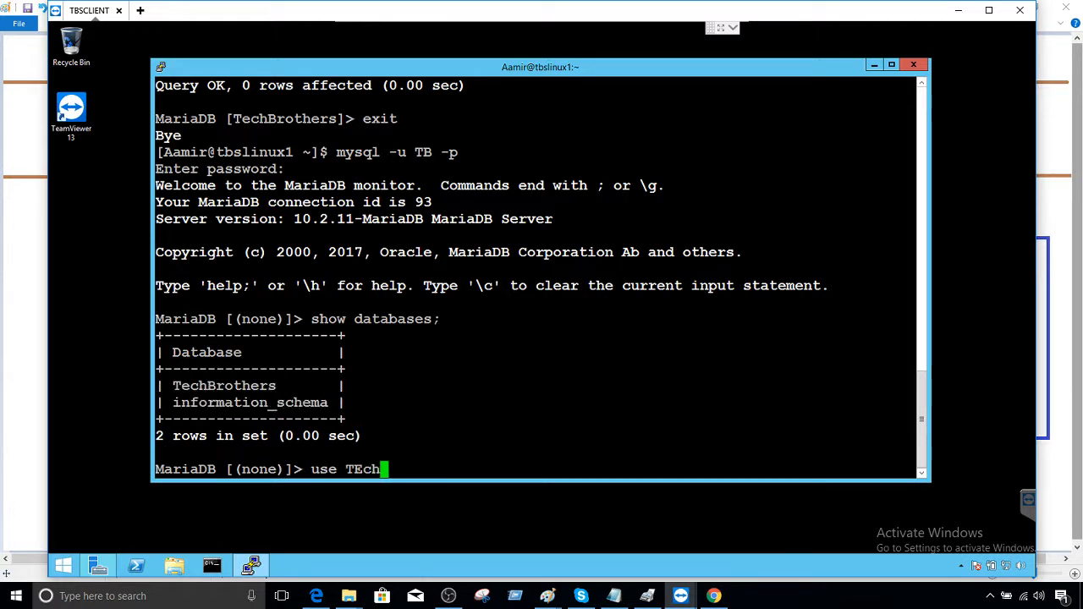
pyautogui.write('hBrothers;')
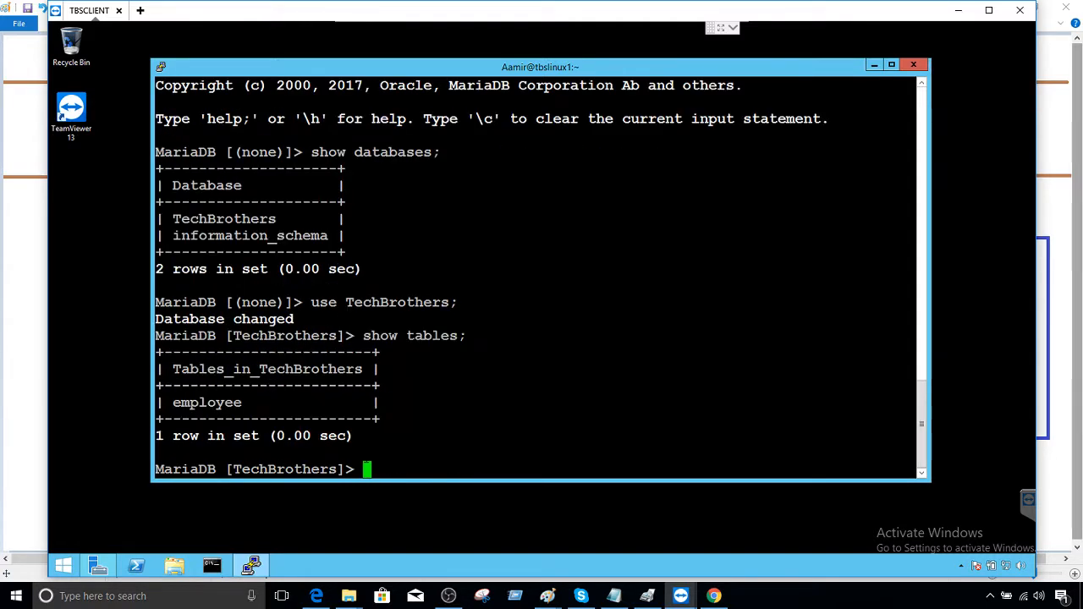
pyautogui.doubleClick(206, 402)
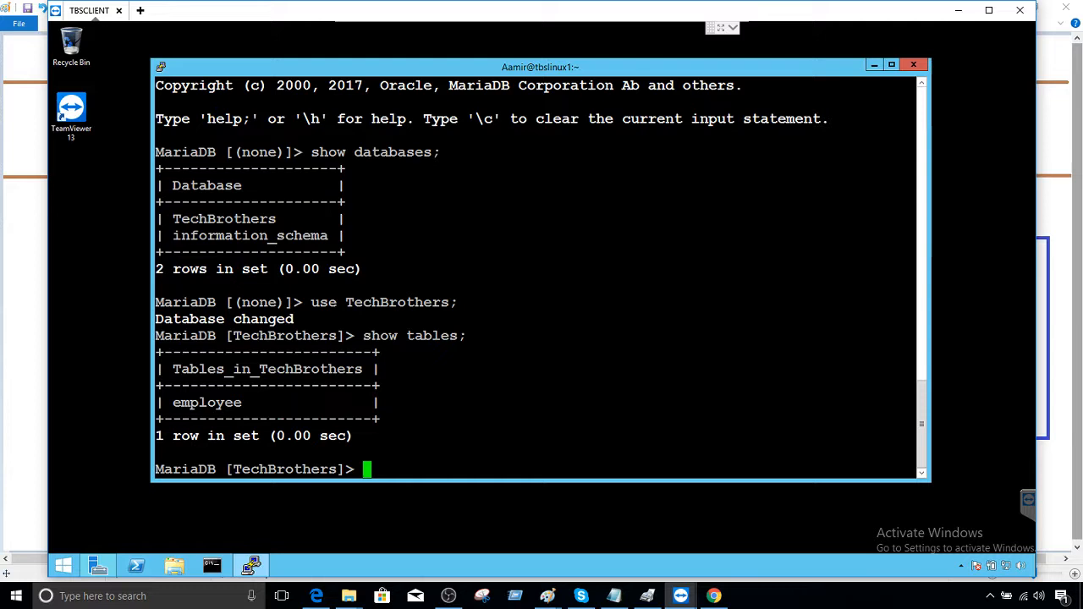
pyautogui.write('Select * from employee;')
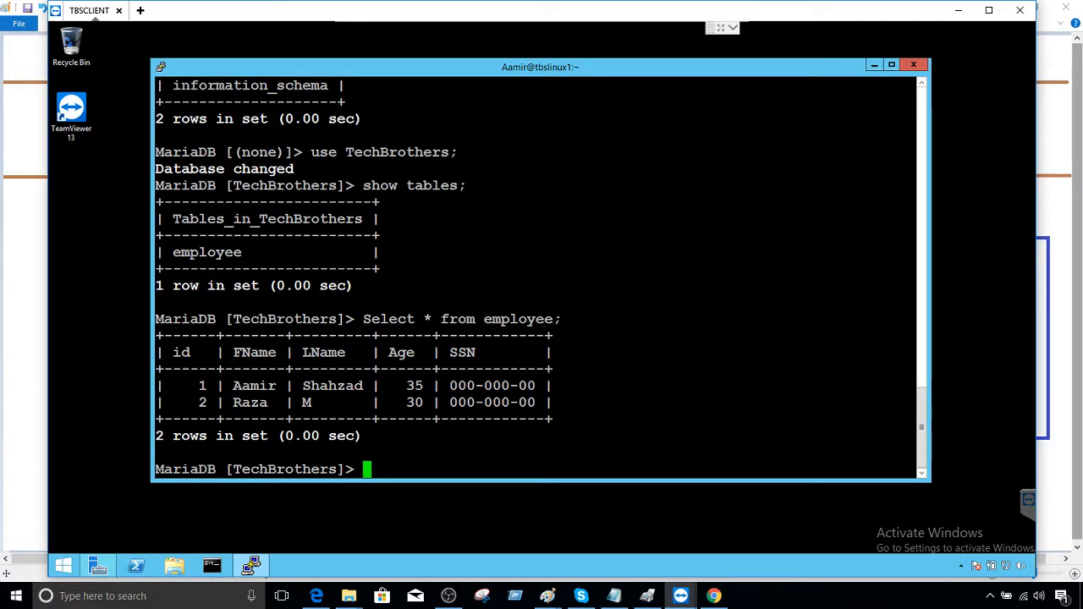
# - Set employee id 1's age to 34, re-select employee, then exit MariaDB
pyautogui.write('update')
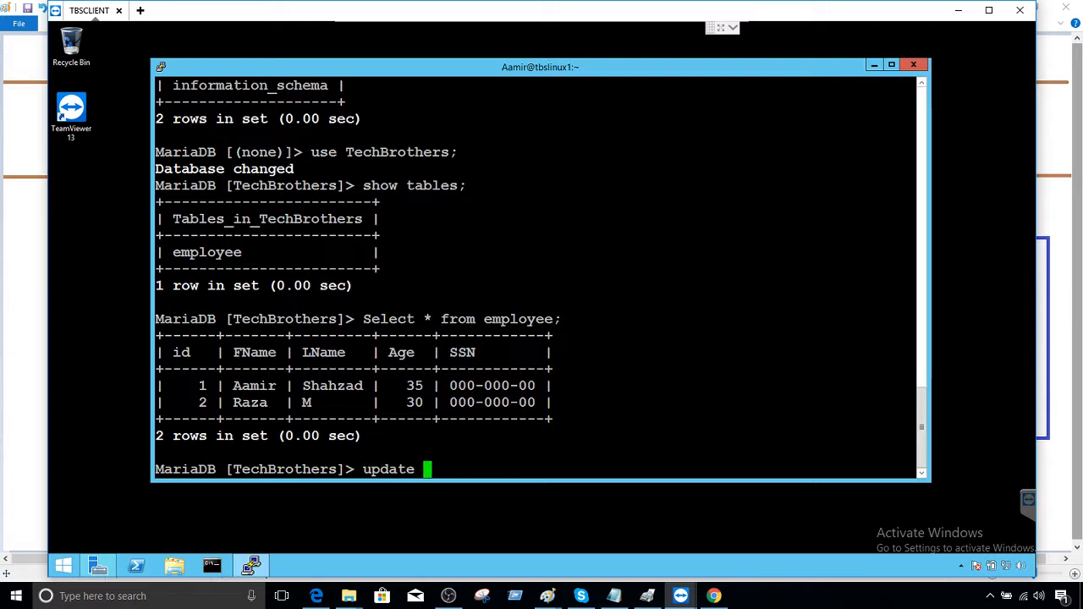
pyautogui.write('employee')
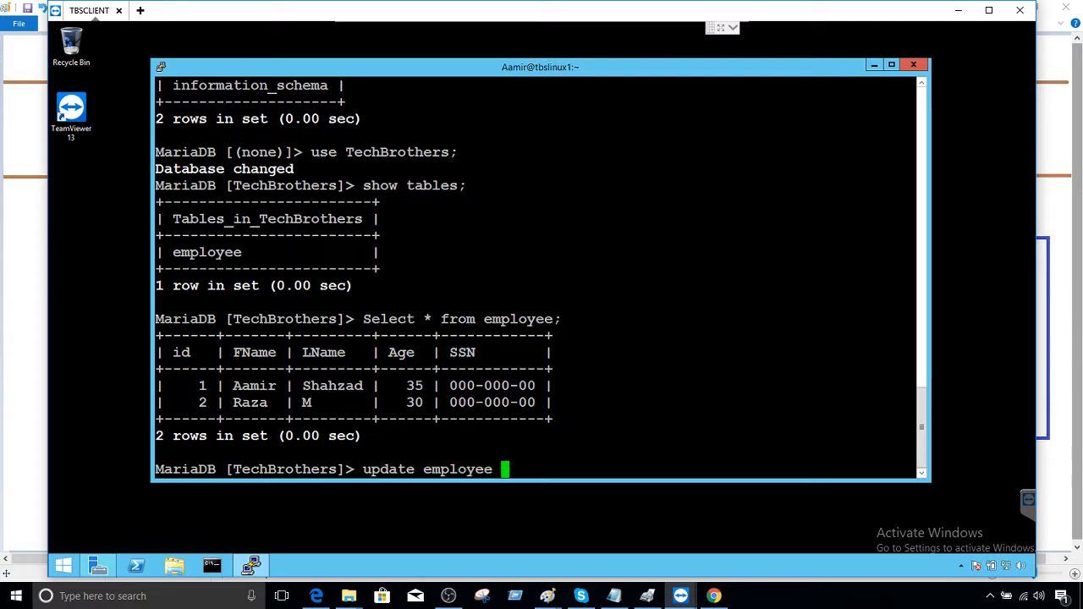
pyautogui.write('set age')
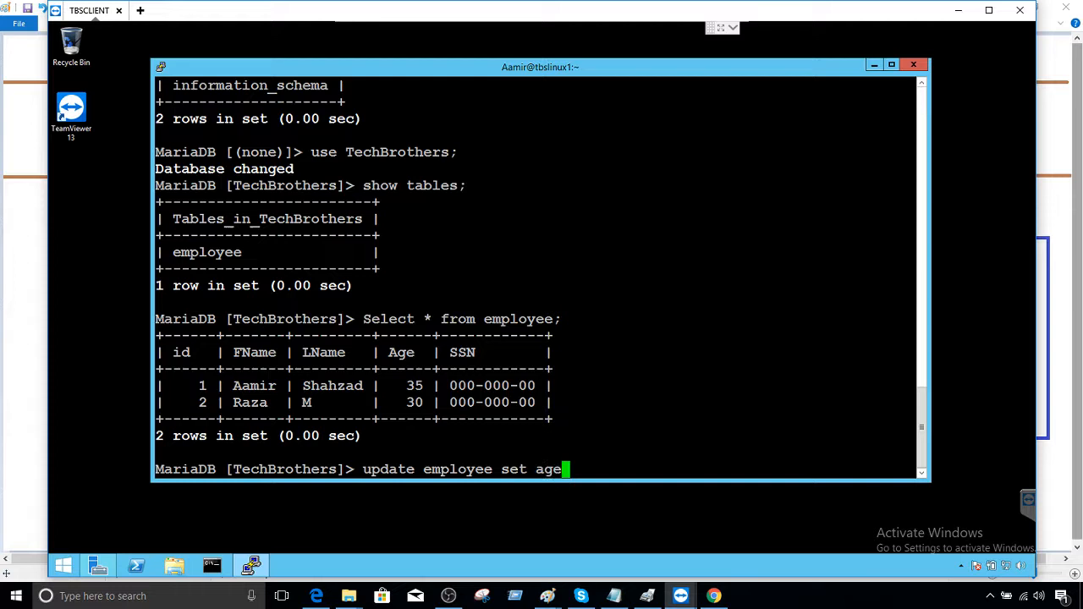
pyautogui.write('=34 where')
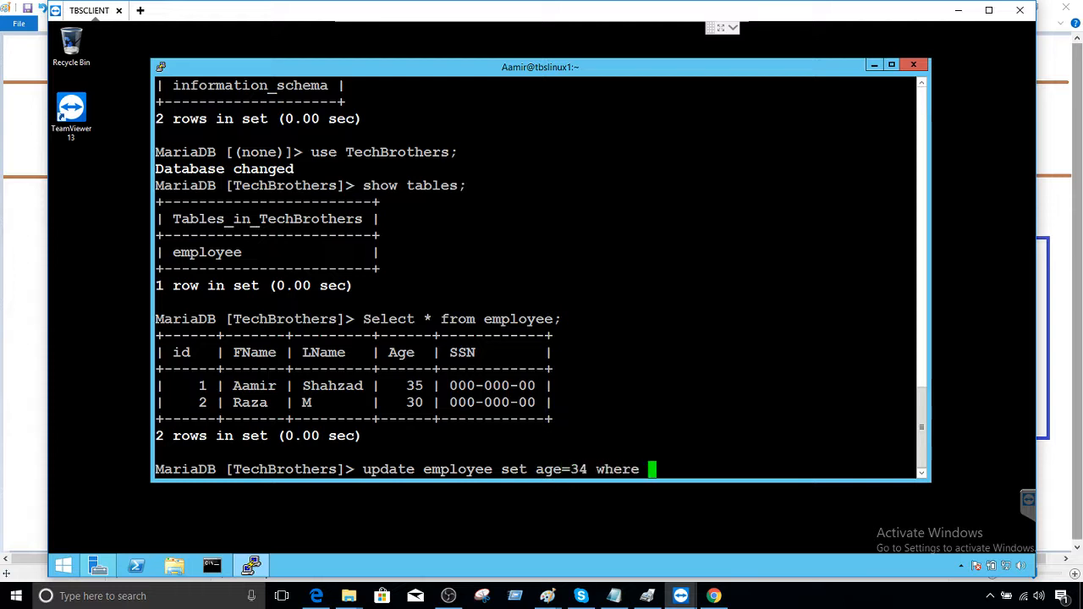
pyautogui.write('id=1;')
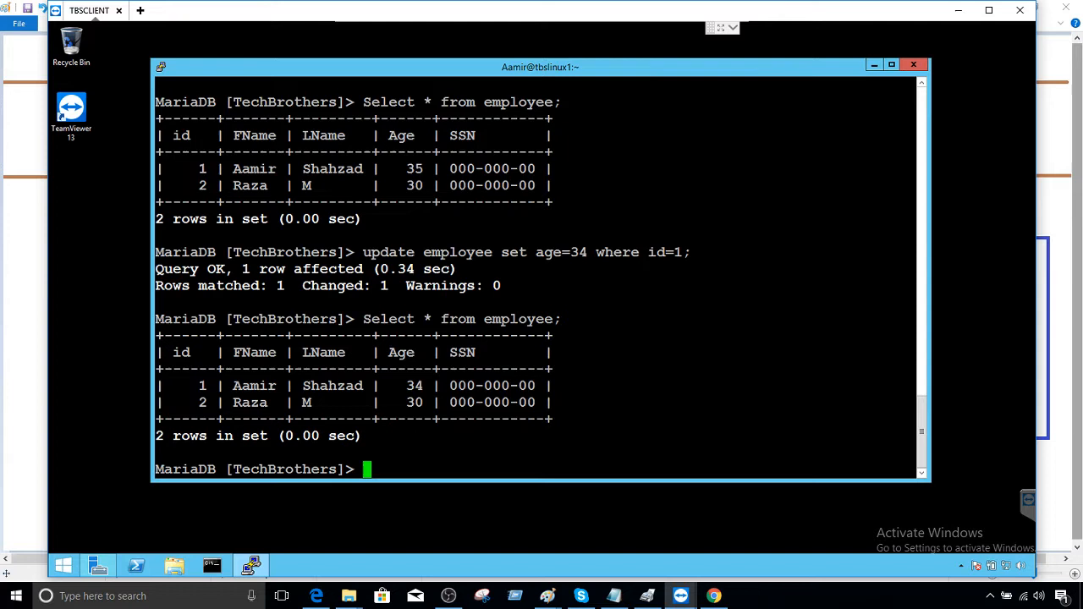
pyautogui.doubleClick(414, 385)
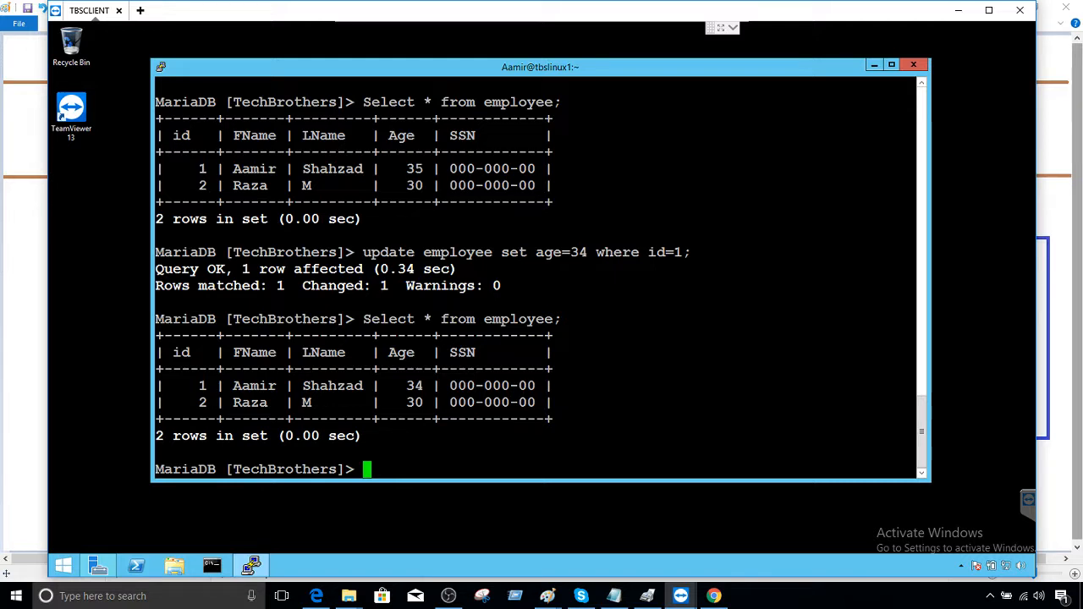
pyautogui.write('exit;')
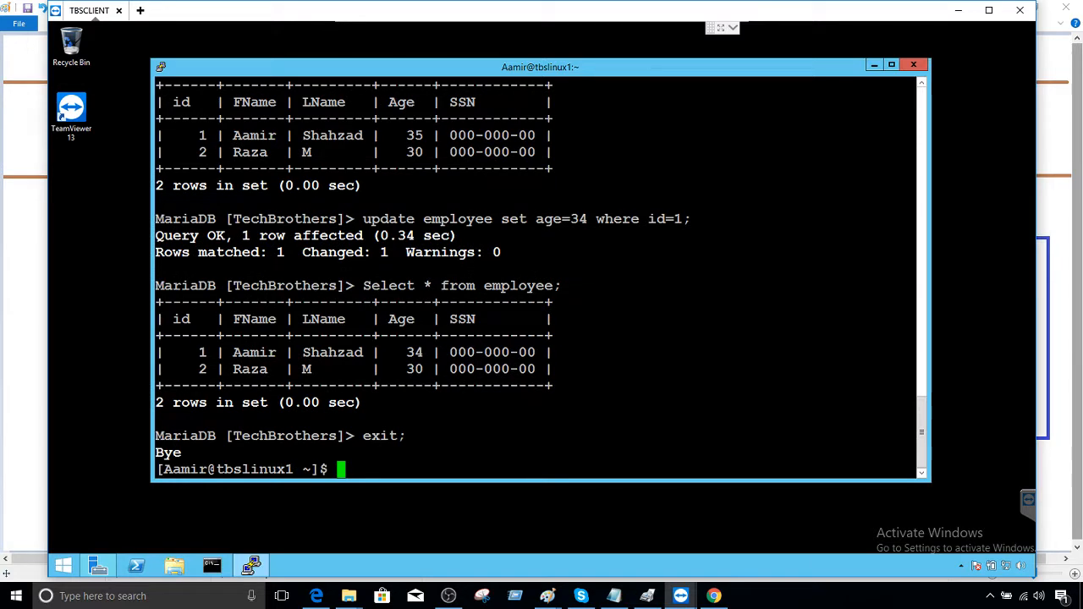
# - Log back into MariaDB as root with mysql -u root -p
pyautogui.write('mysql -u')
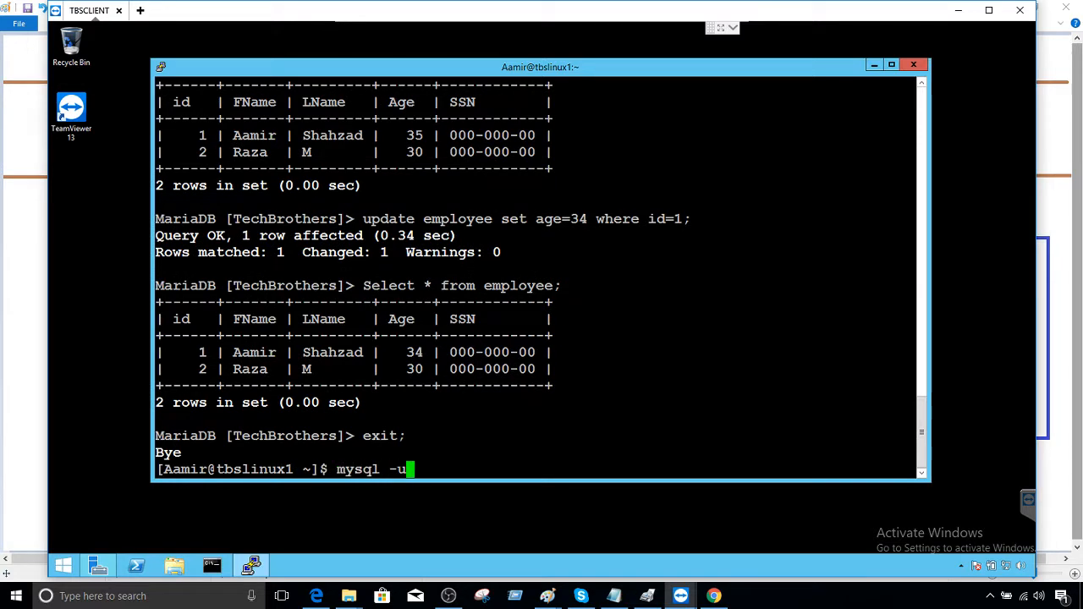
pyautogui.write('r')
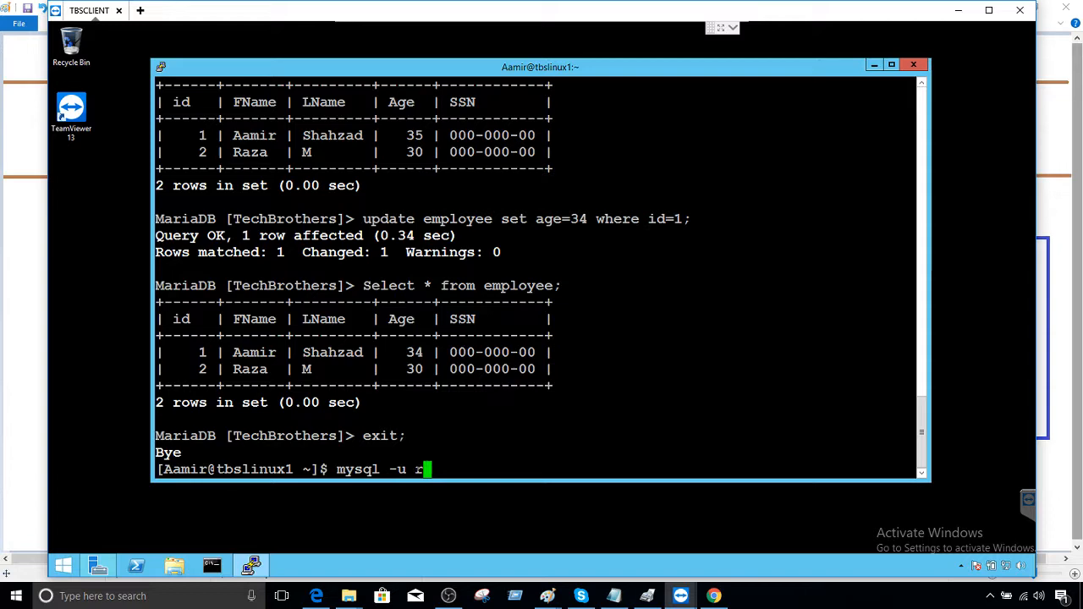
pyautogui.write('oot -p')
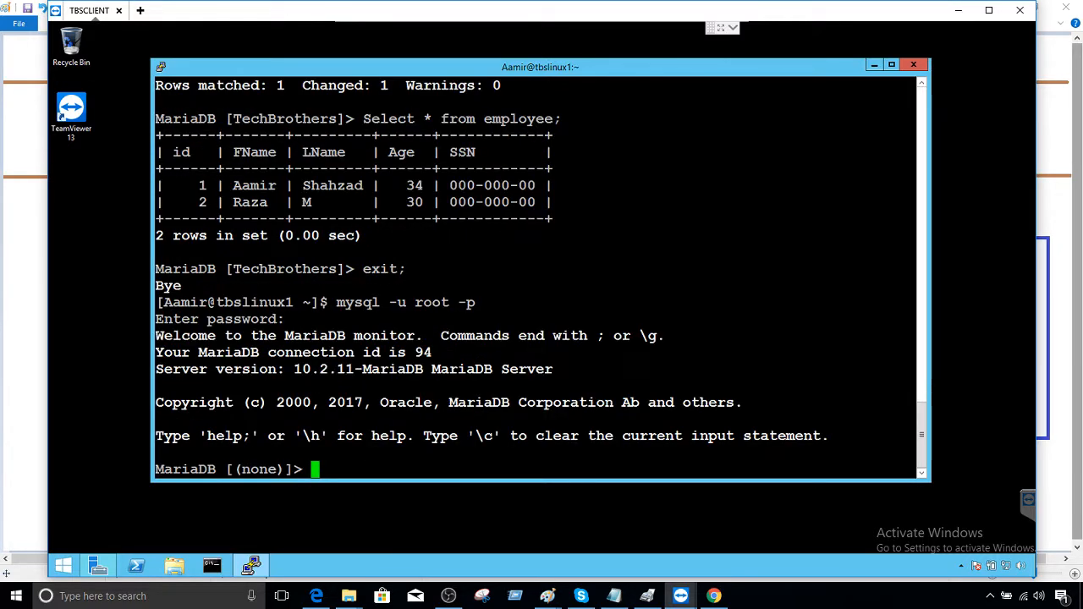
# - Grant UPDATE, SELECT on TechBrothers.* to 'TB'@'localhost'
pyautogui.write('GRANT')
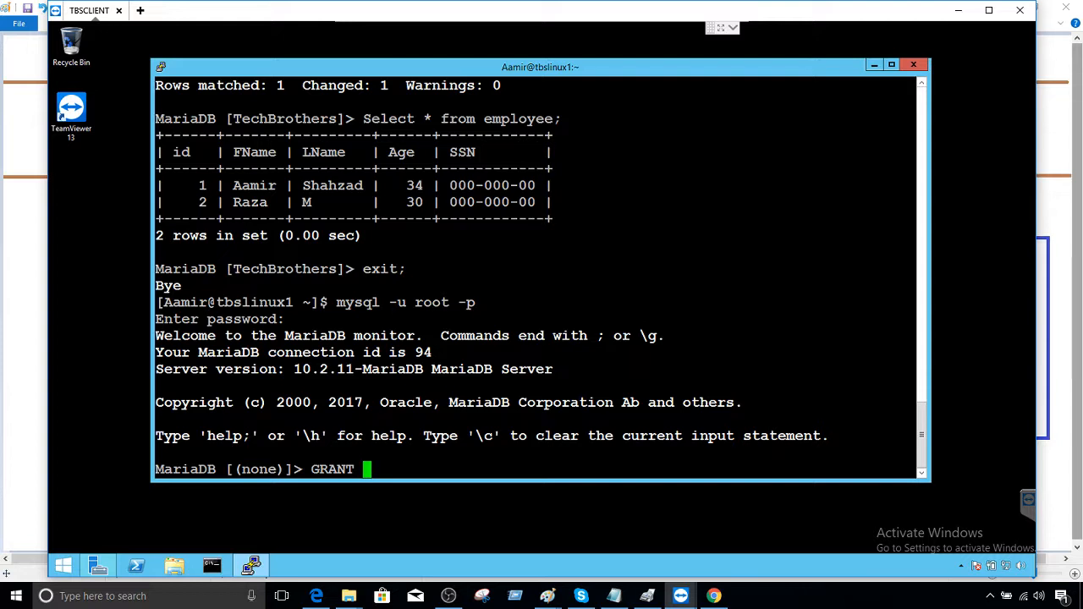
pyautogui.write('UPDATE ON T')
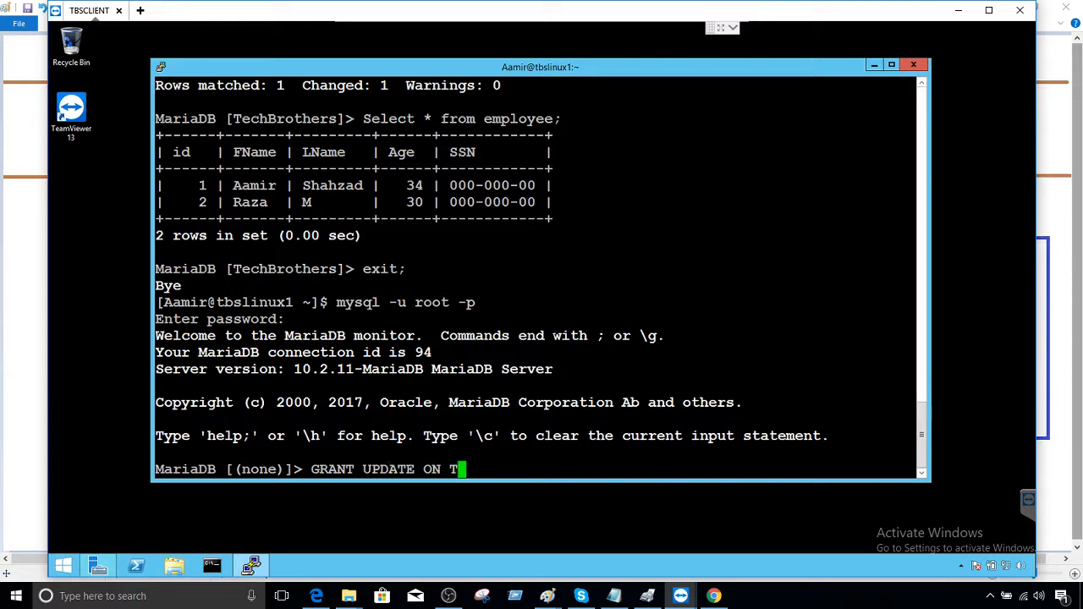
pyautogui.write('echBrothers.')
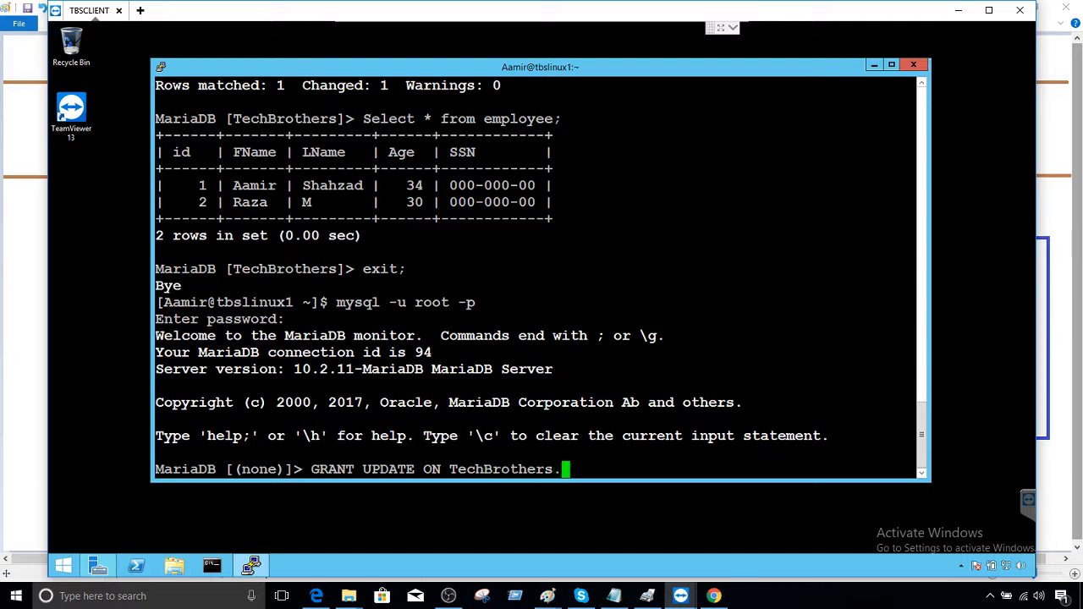
pyautogui.write('*')
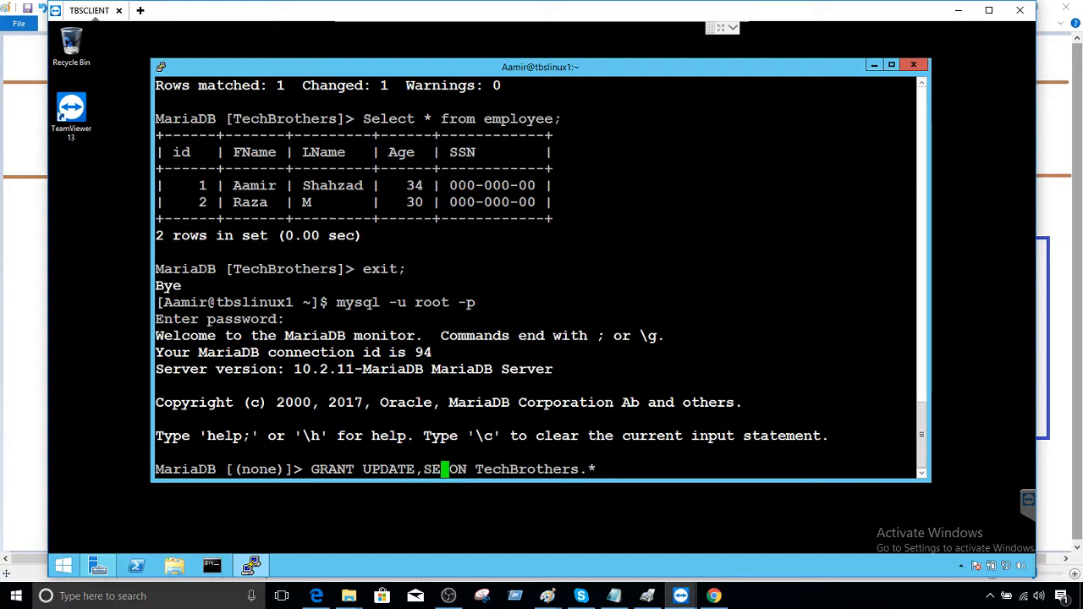
pyautogui.write('LECT')
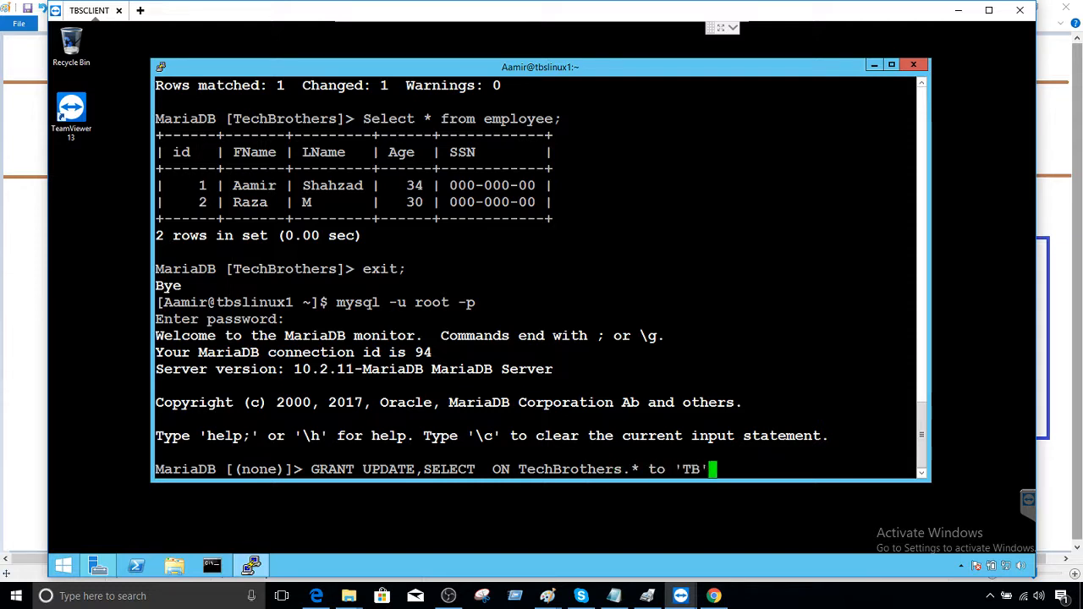
pyautogui.write('@L')
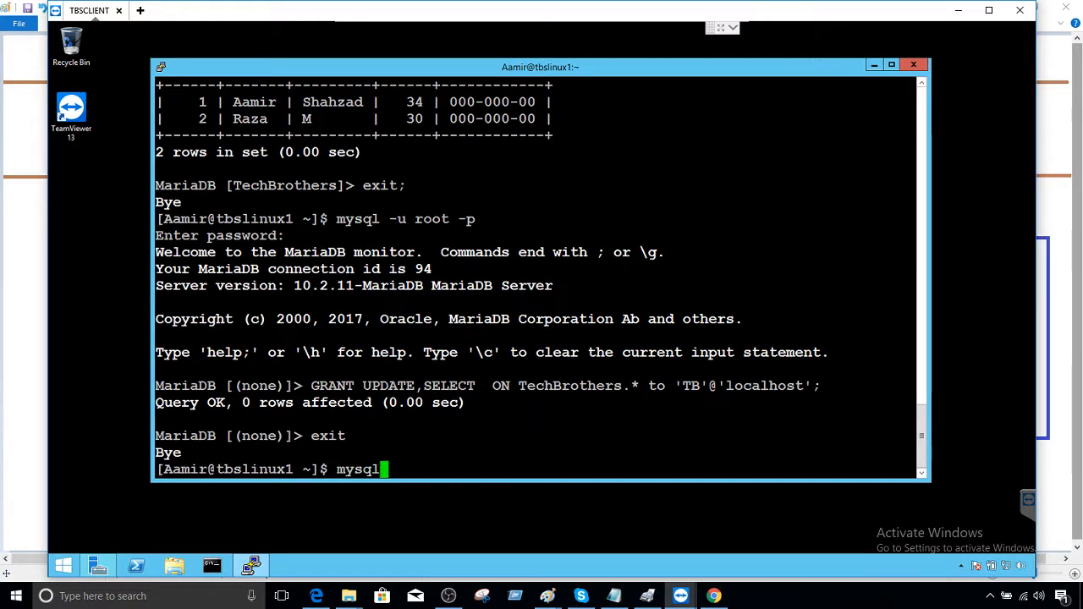
# - Log in as TB with mysql -u TB -p and show databases
pyautogui.write('-u')
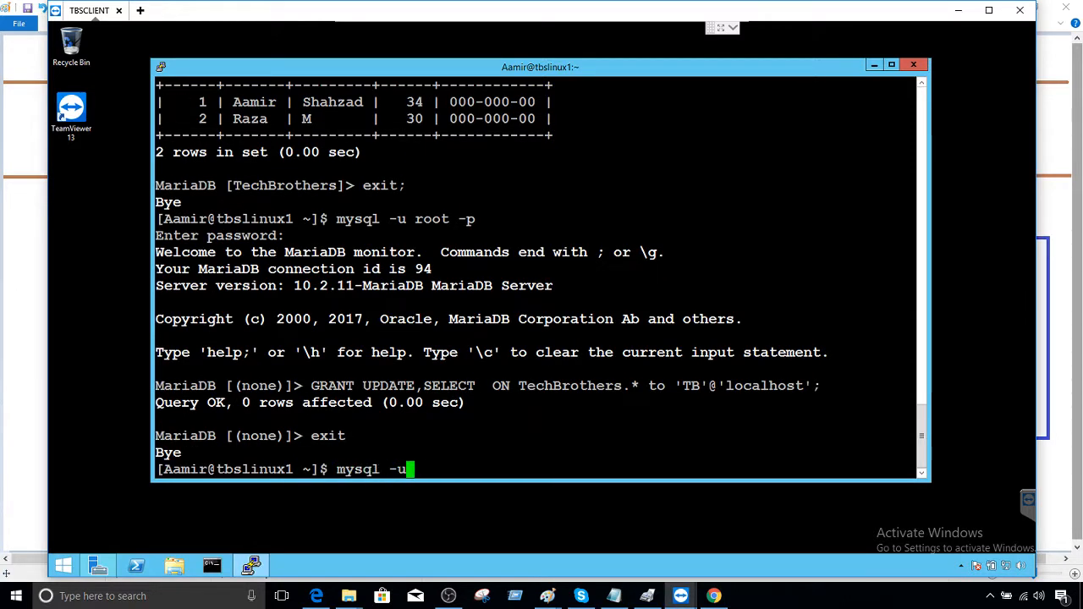
pyautogui.write('TB -p')
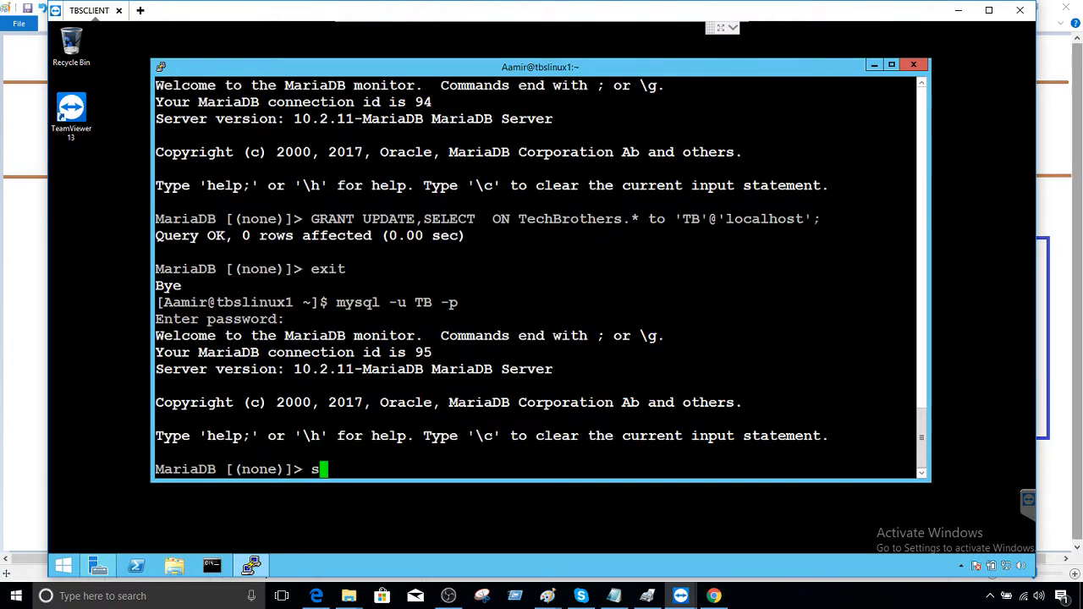
pyautogui.write('how databases;')
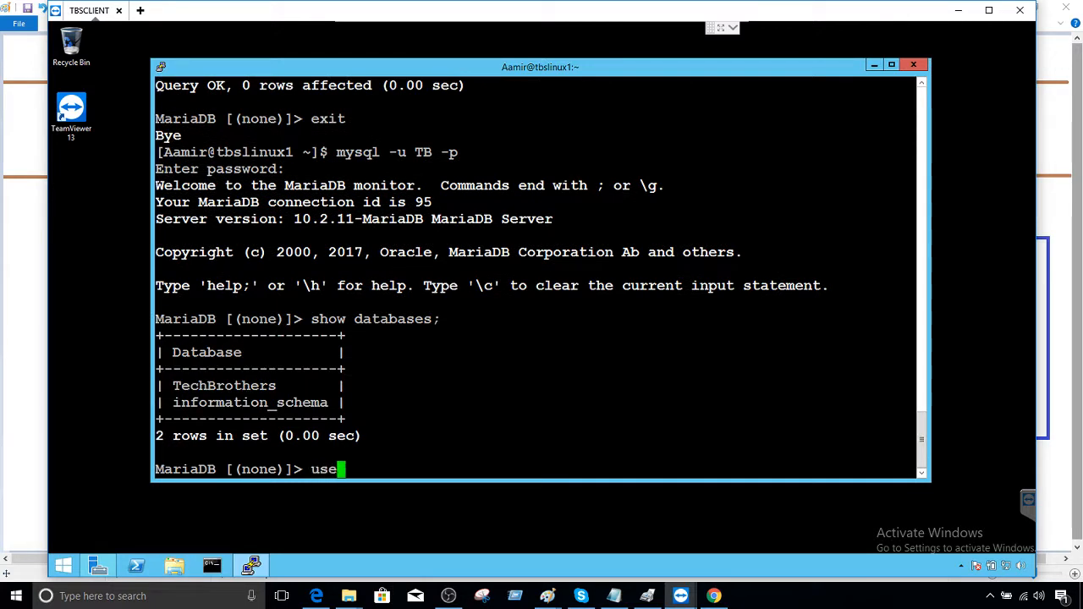
# - Use TechBrothers, show tables, and select all rows from manager
pyautogui.write('Te')
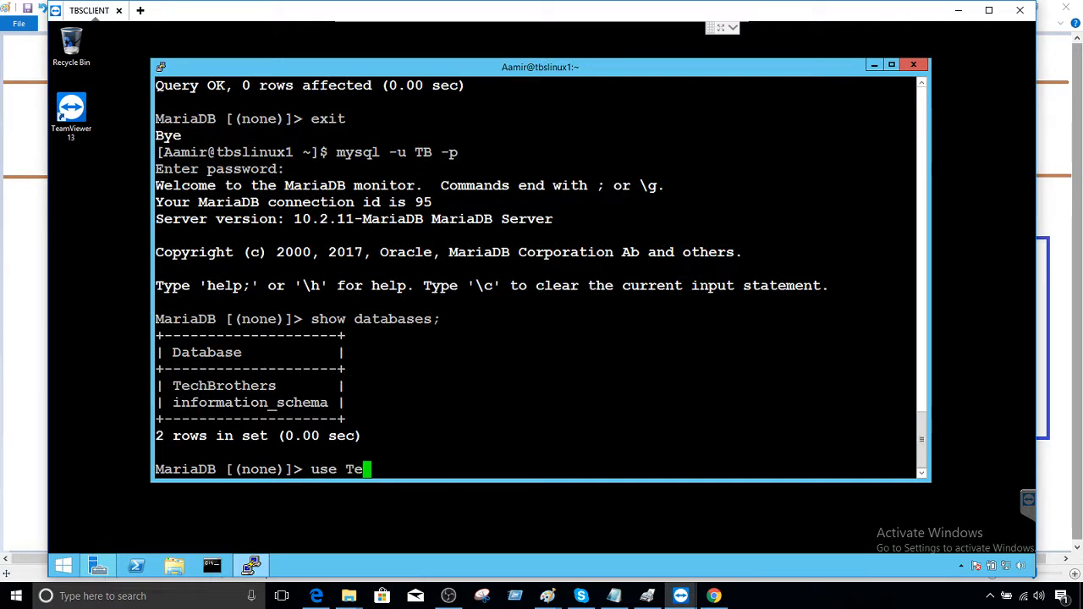
pyautogui.write('chBrothers;')
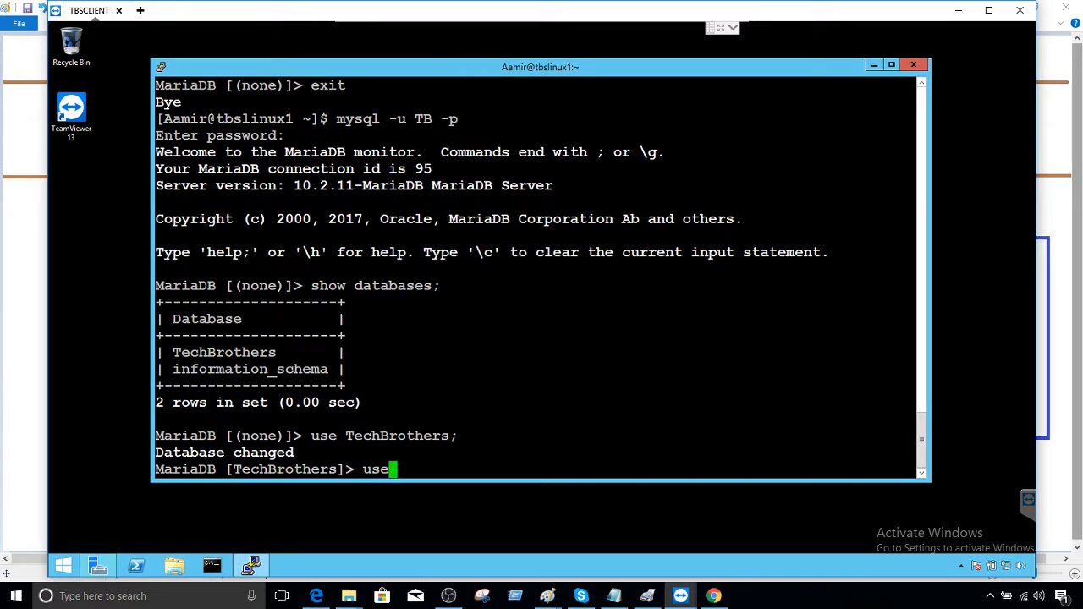
pyautogui.write('show tables;')
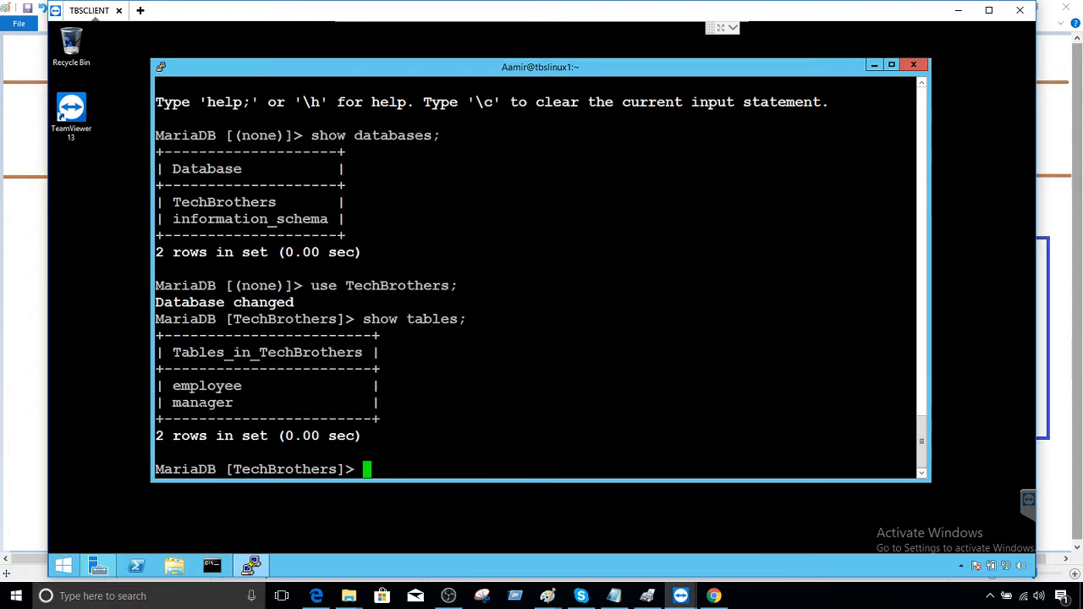
pyautogui.write('S')
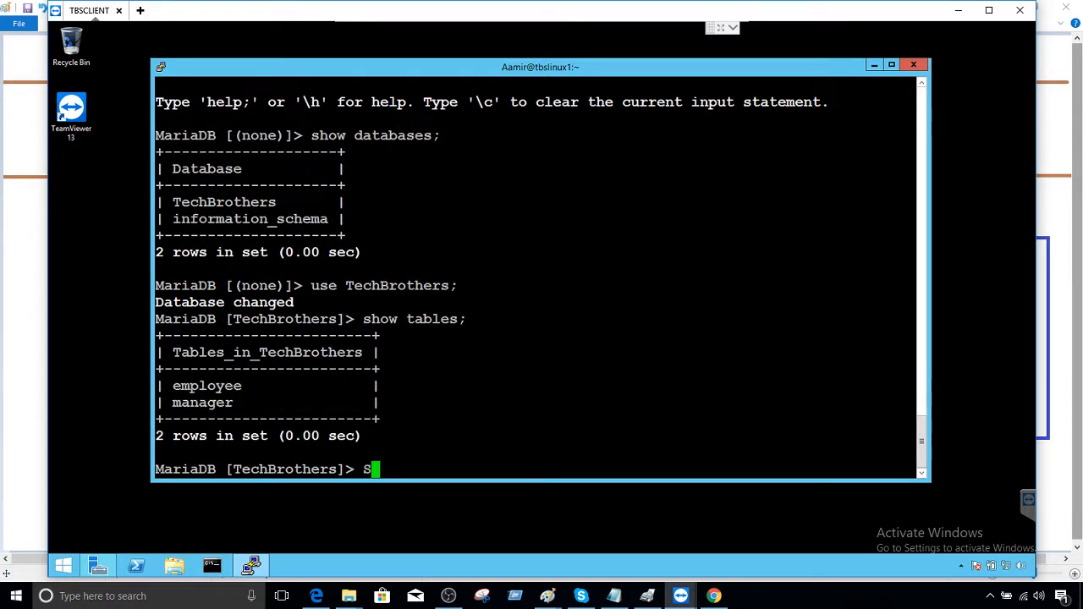
pyautogui.write('elect * from manager;')
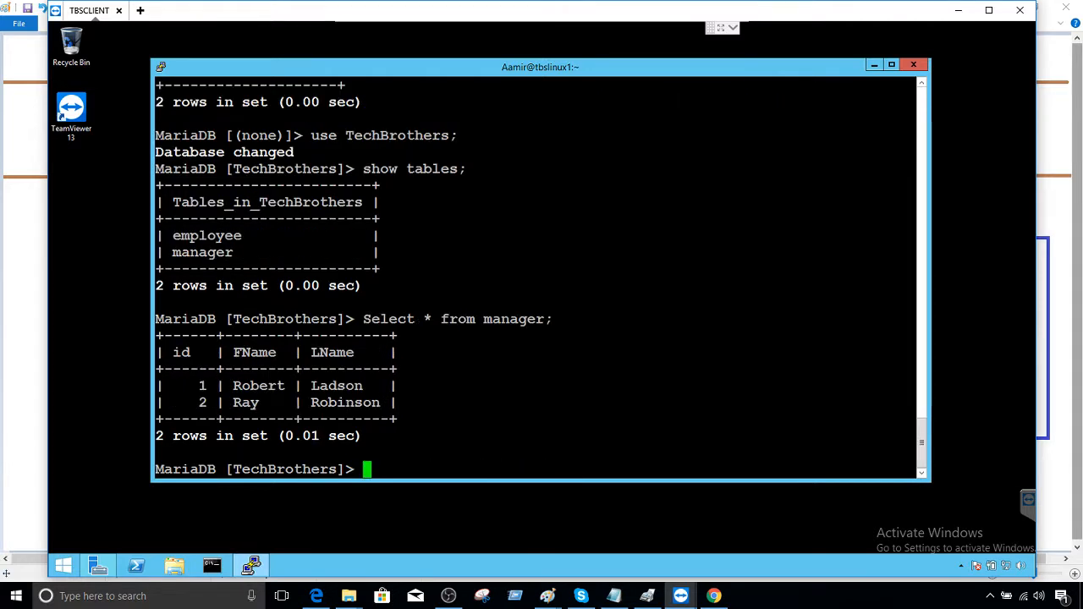
# - Update manager set LName='Roye' where id=1
pyautogui.write('update manga')
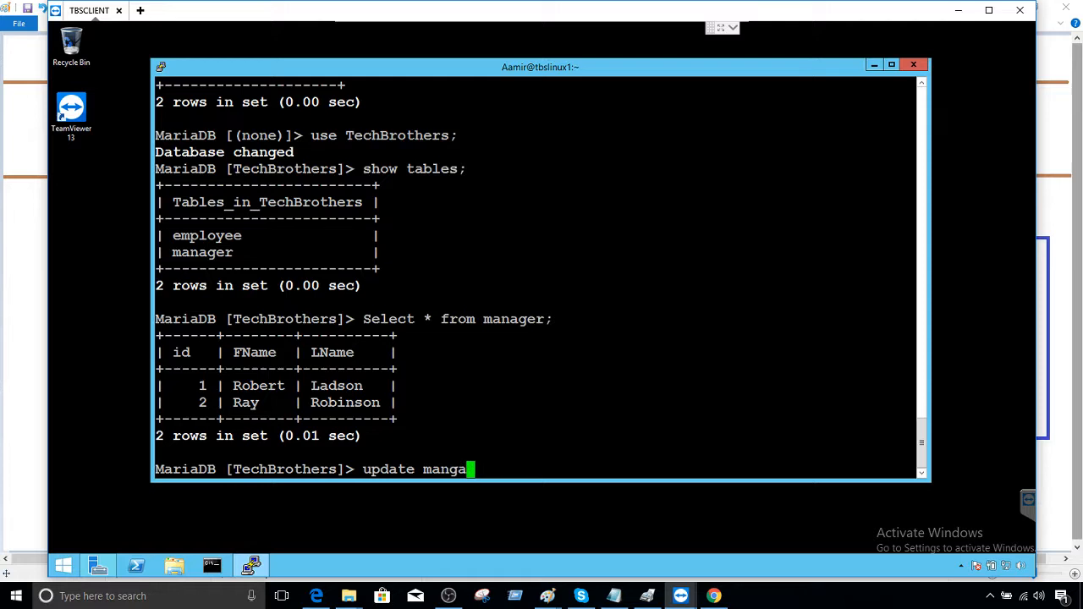
pyautogui.press('BackSpace')
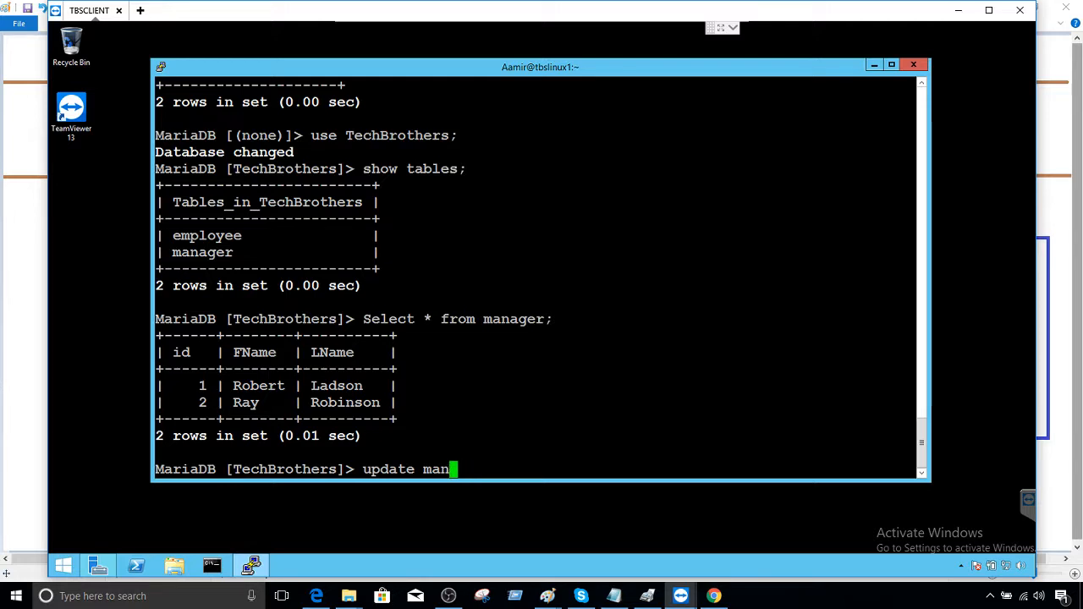
pyautogui.write('ager set')
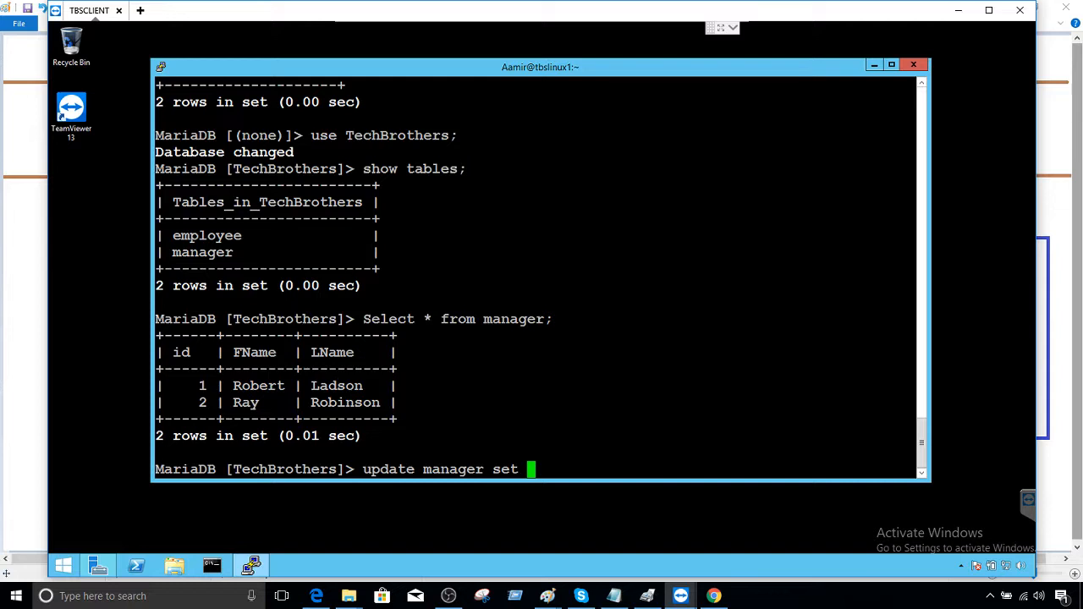
pyautogui.write('LName')
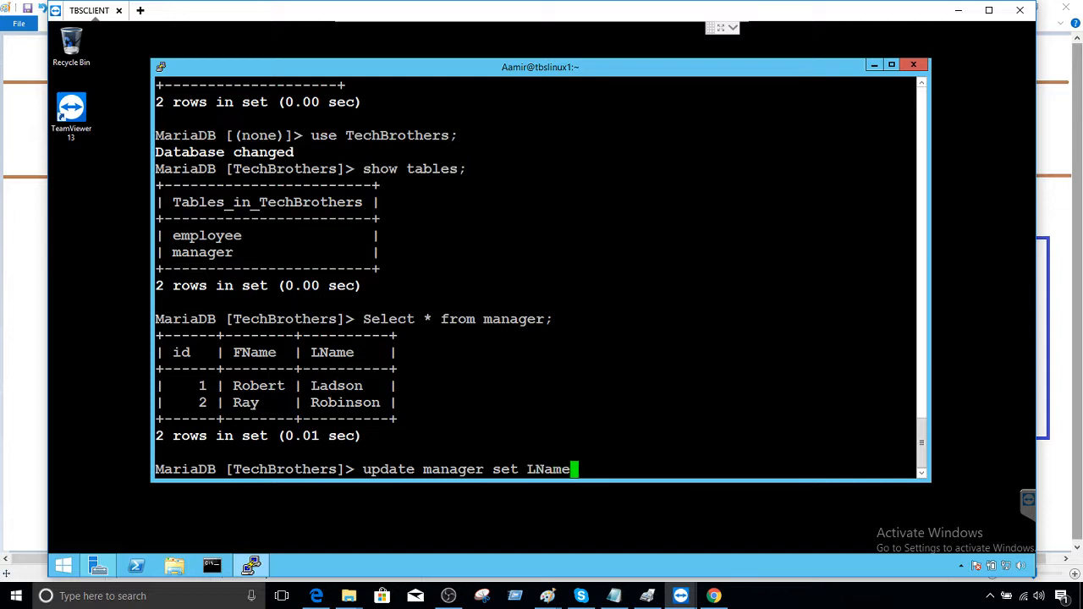
pyautogui.write("='")
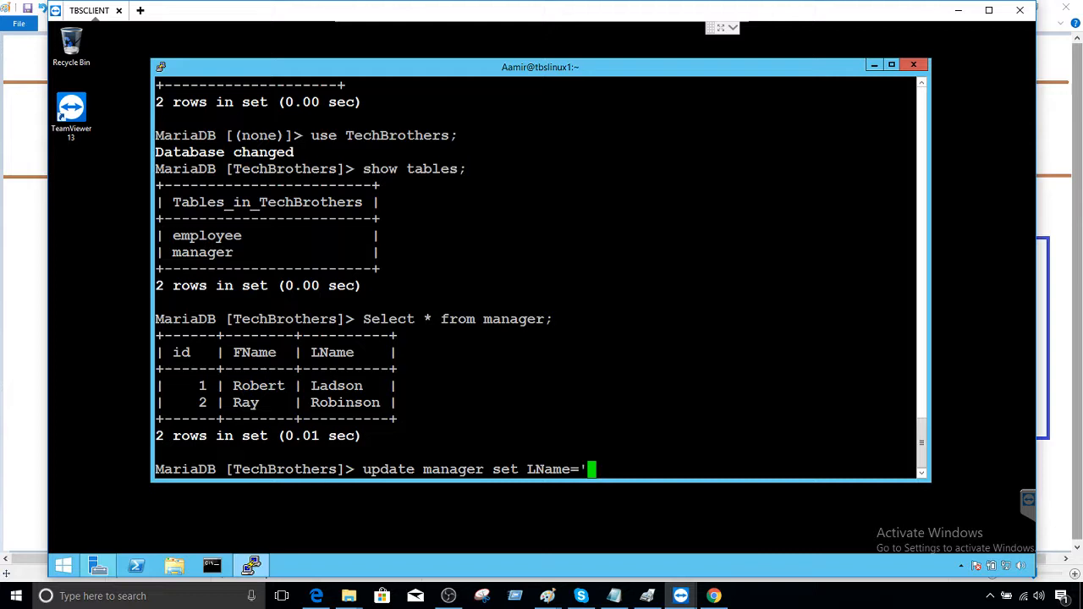
pyautogui.write("Roye'")
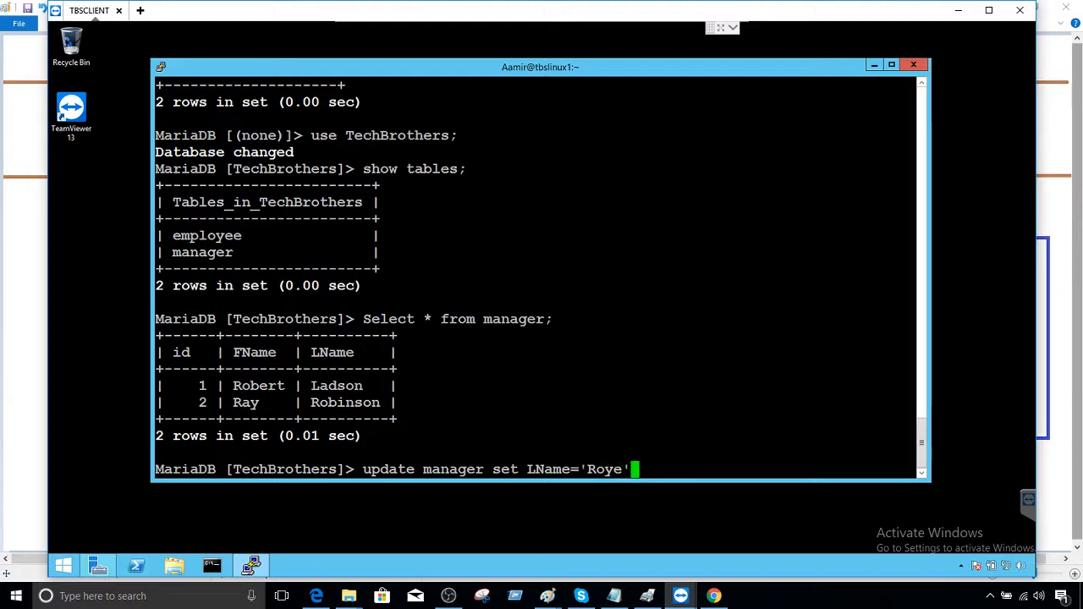
pyautogui.write('where id=1;')
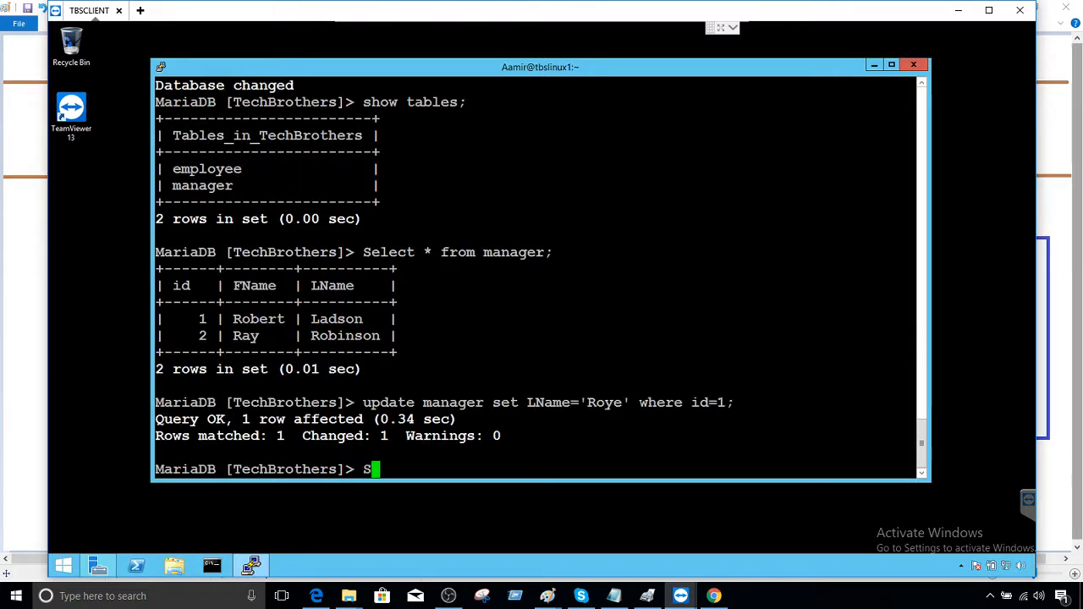
# - Select all rows from manager to view the updated last name
pyautogui.write('elect * from')
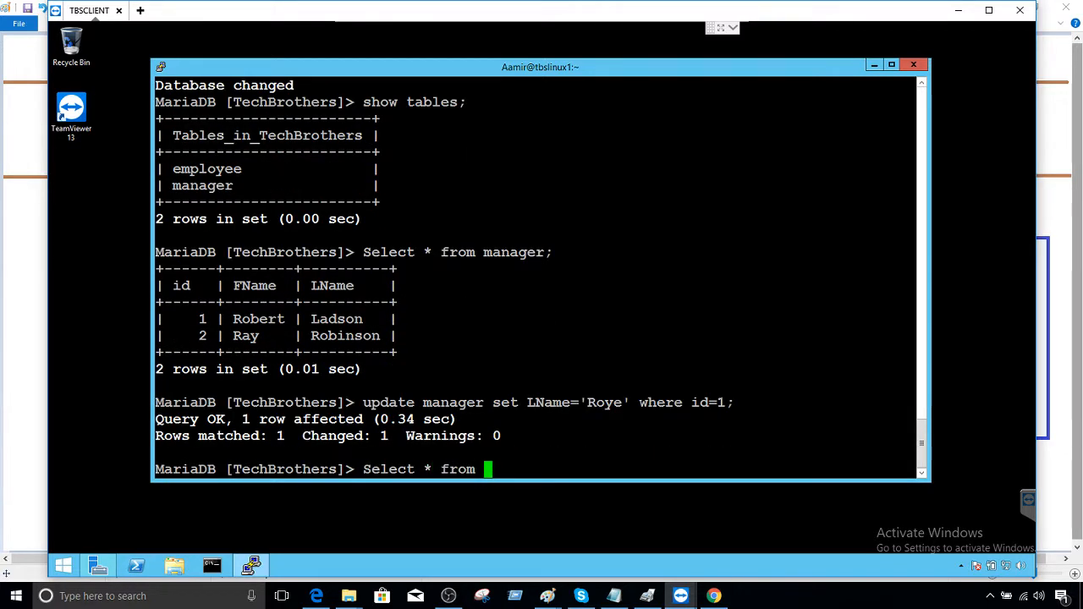
pyautogui.write('manager')
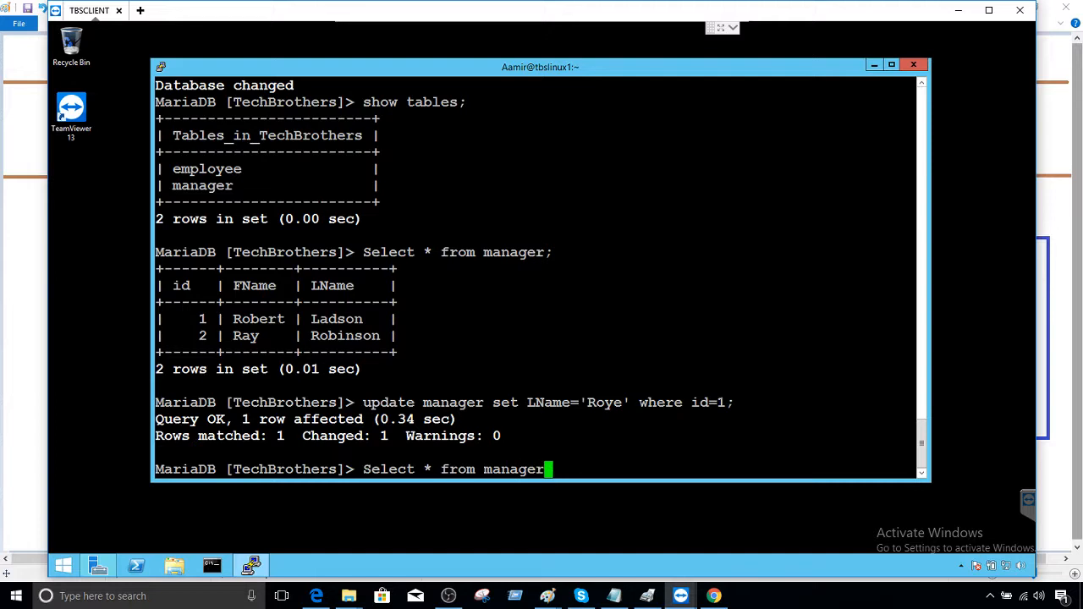
pyautogui.press('Return')
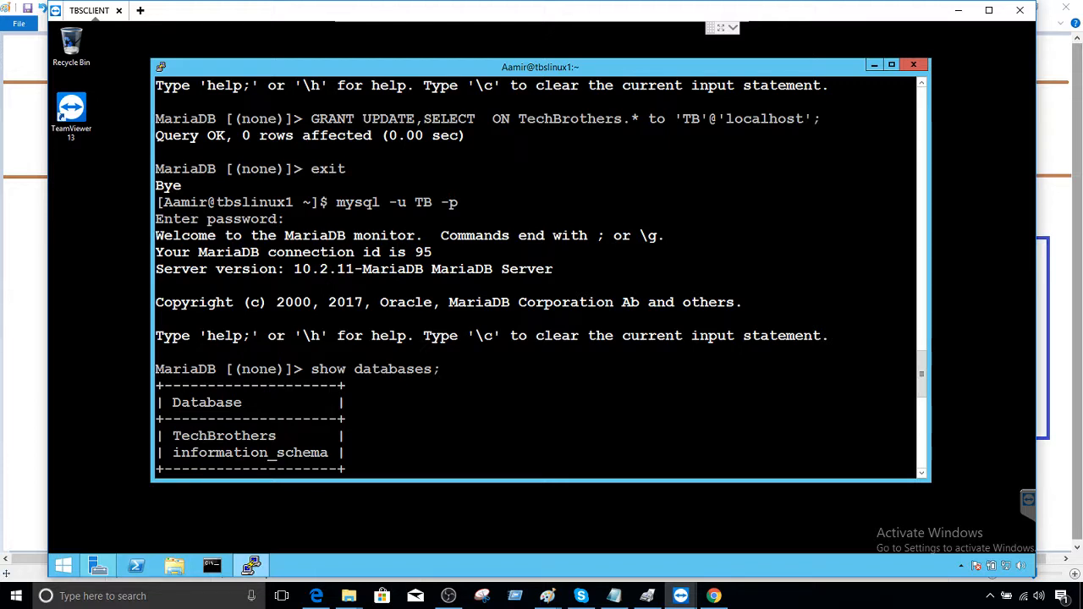
pyautogui.doubleClick(361, 119)
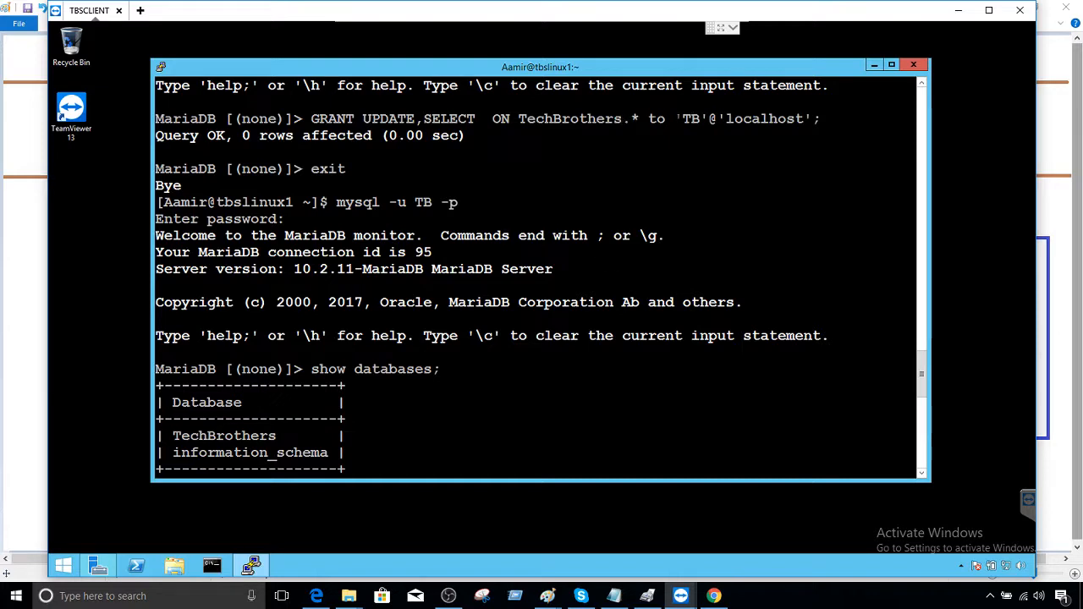
pyautogui.doubleClick(747, 119)
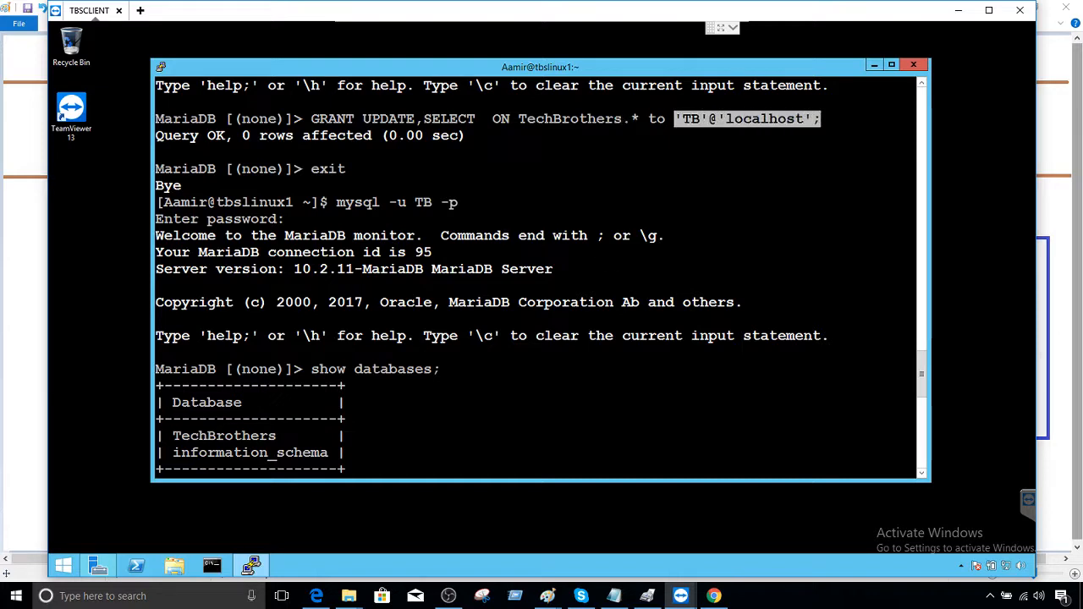